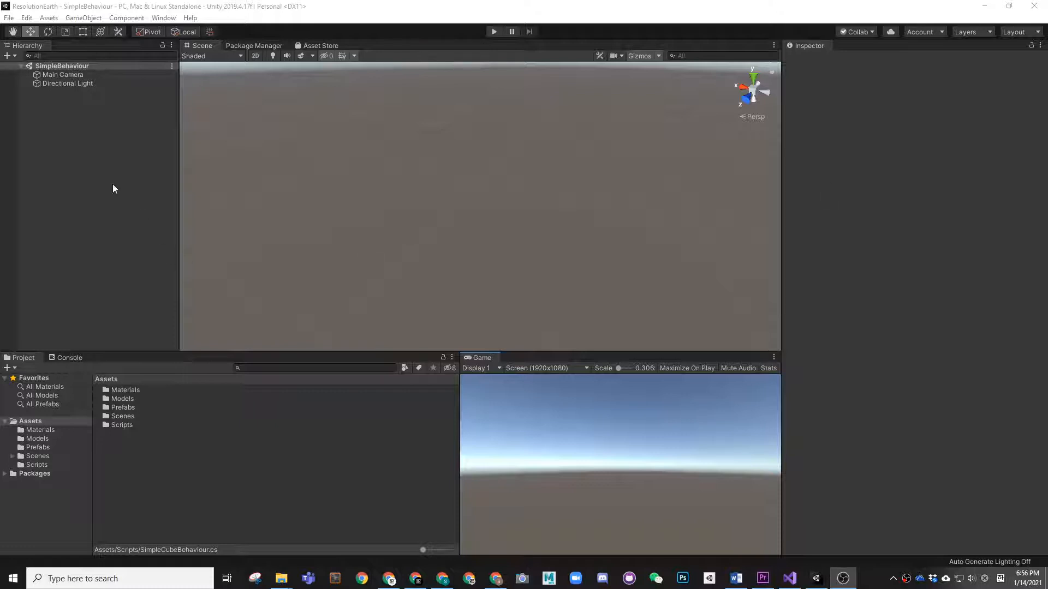
# Add a Cube to the scene via the Hierarchy and reset its Transform to the origin (0, 0, 0)
pyautogui.rightClick(113, 189)
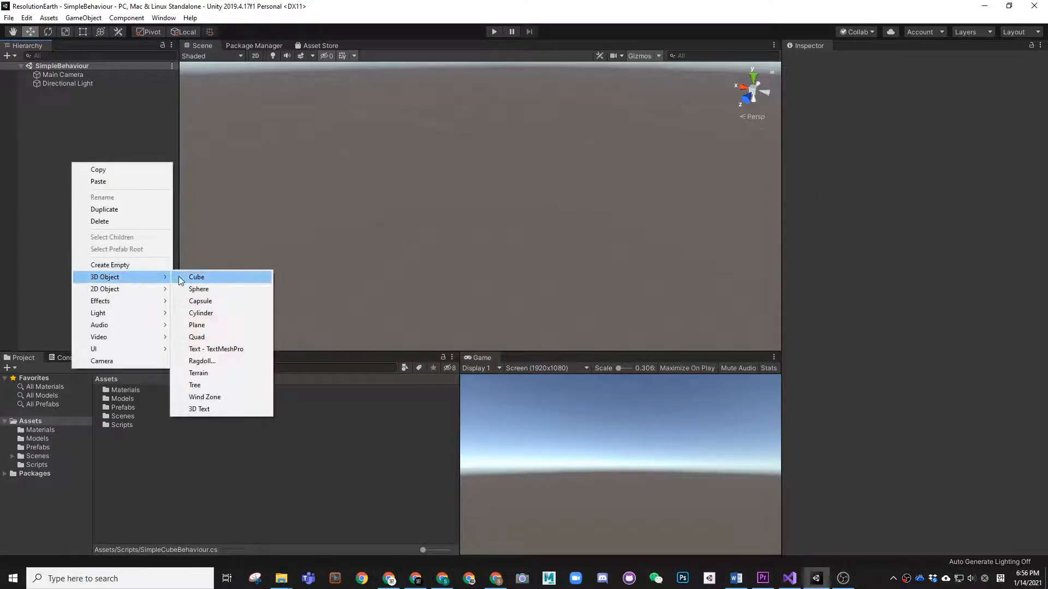
pyautogui.click(196, 276)
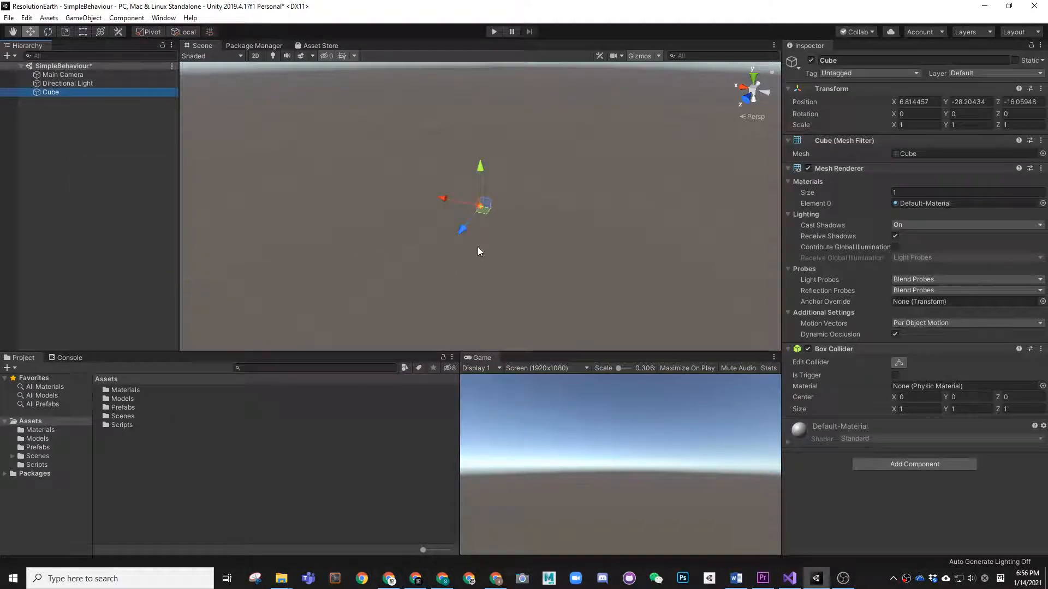
pyautogui.rightClick(831, 89)
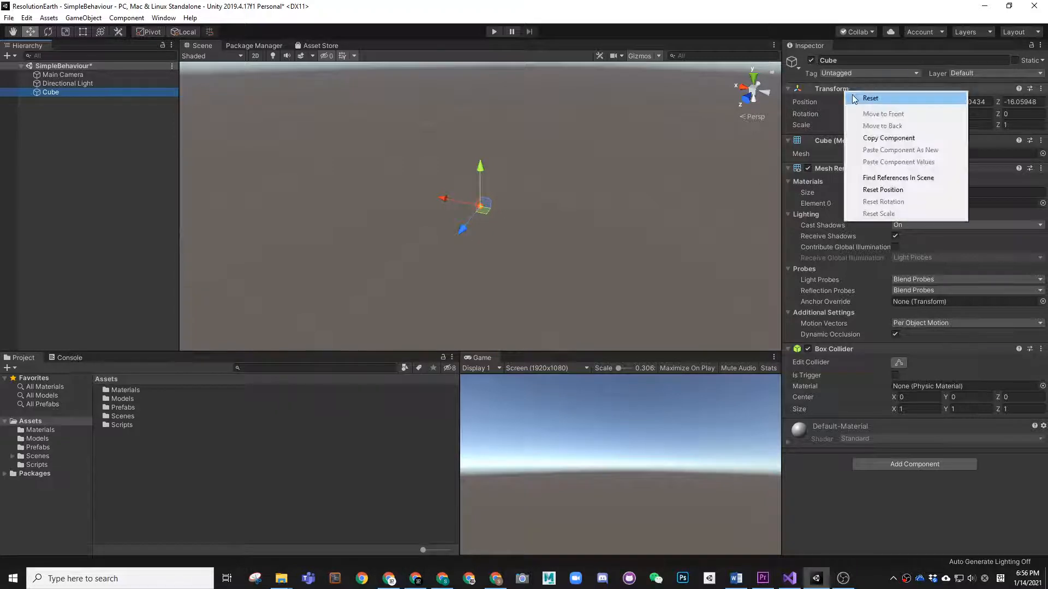
pyautogui.click(870, 99)
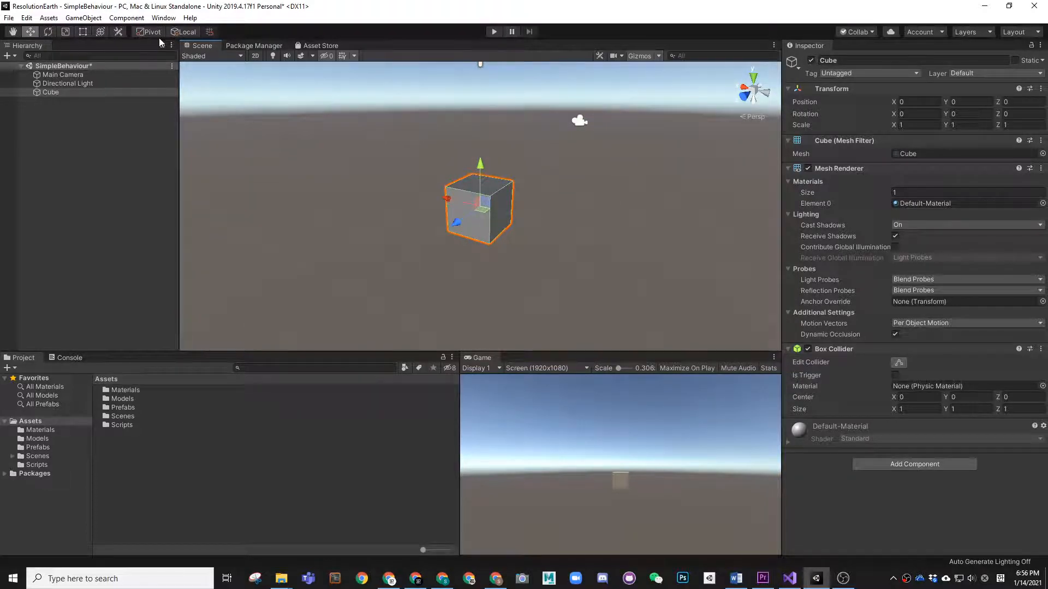
# In Lighting settings enable Realtime GI, disable Baked GI, generate lighting and close the window
pyautogui.click(164, 17)
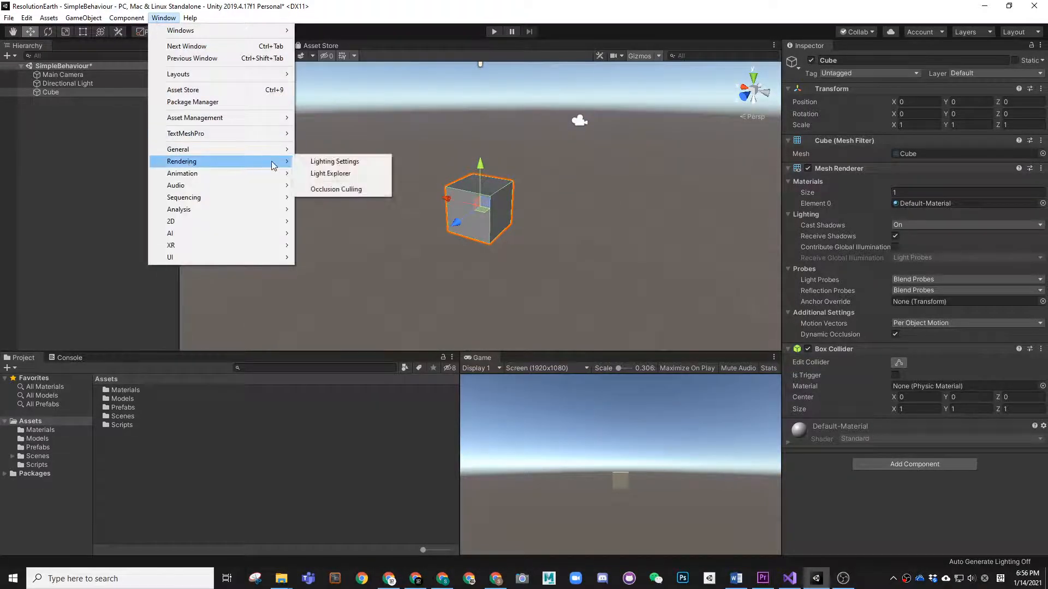
pyautogui.click(334, 161)
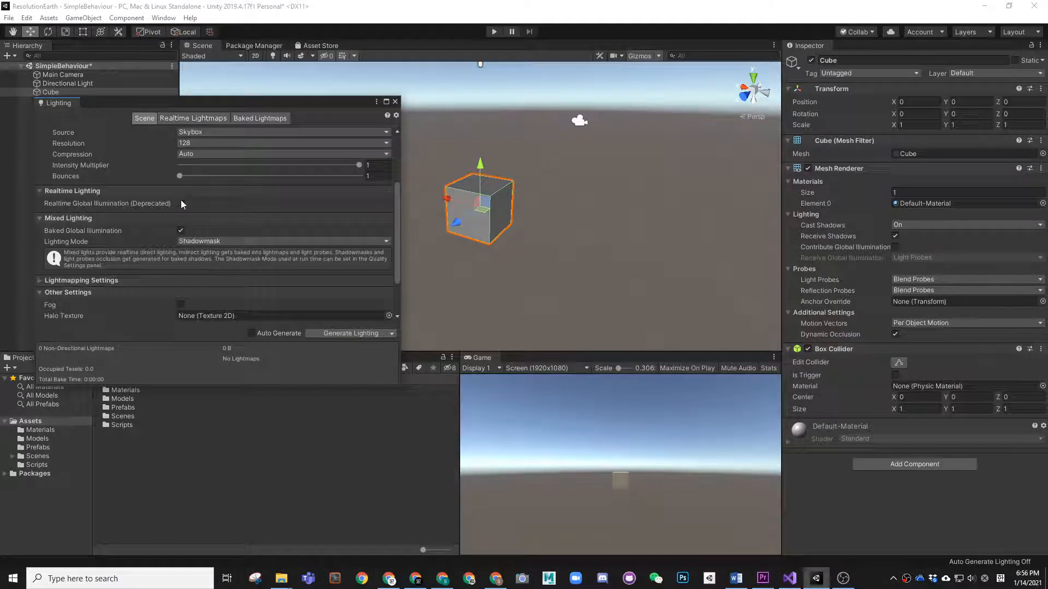
pyautogui.click(180, 203)
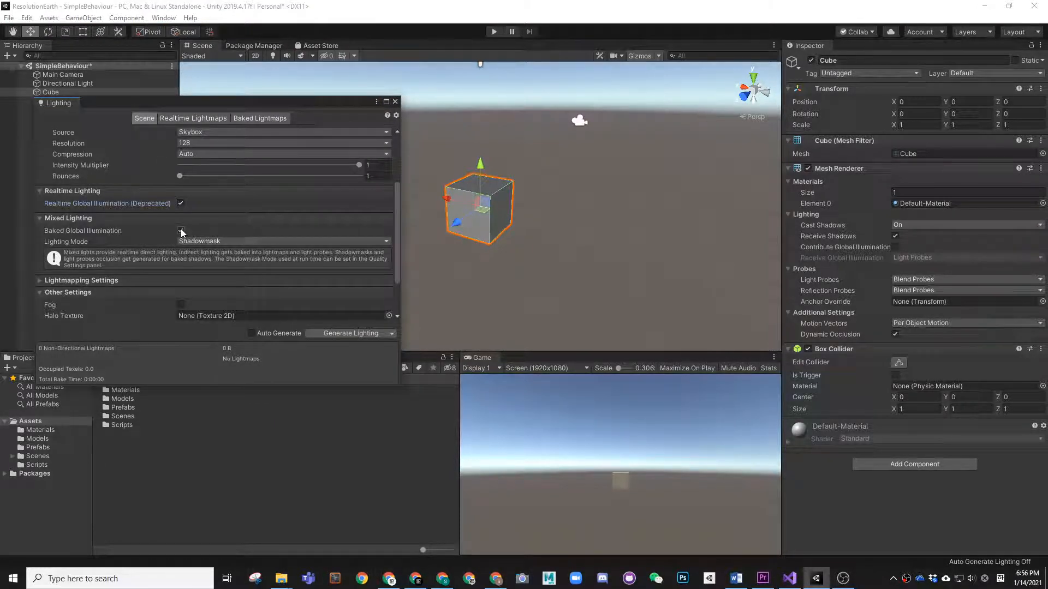
pyautogui.click(180, 230)
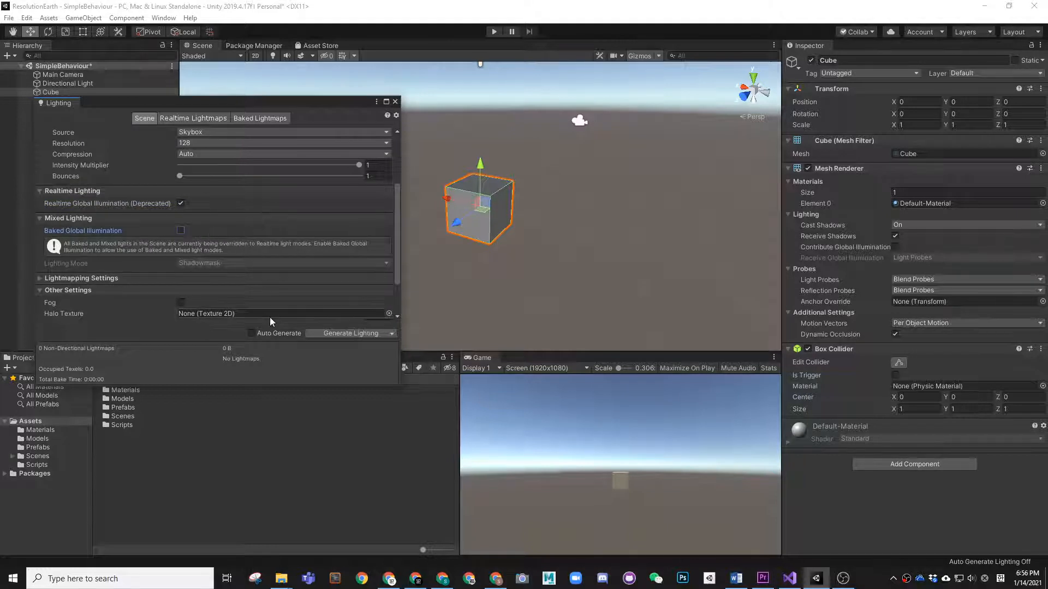
pyautogui.click(351, 333)
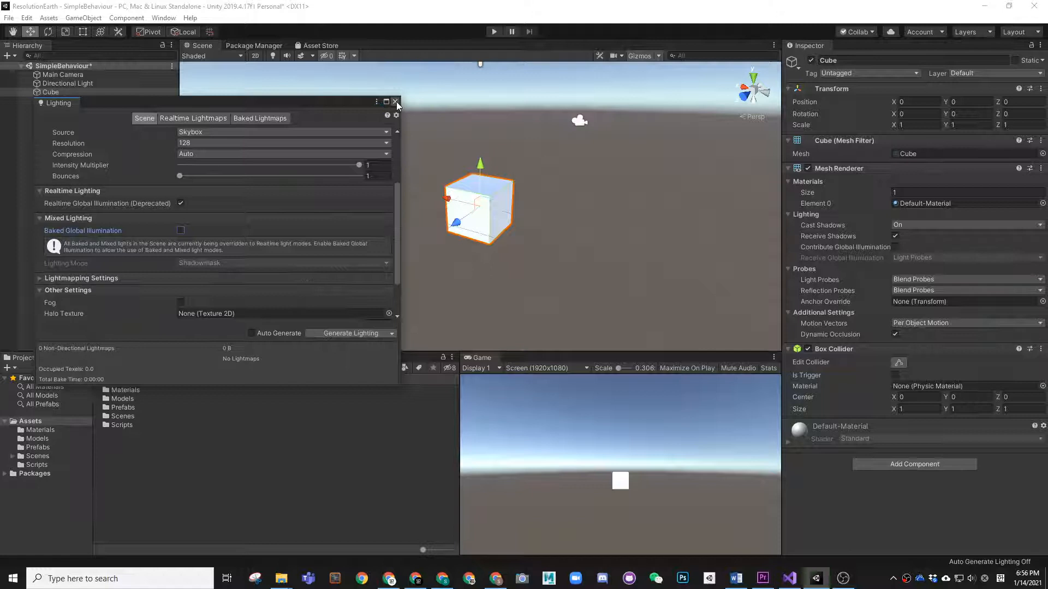
pyautogui.click(396, 102)
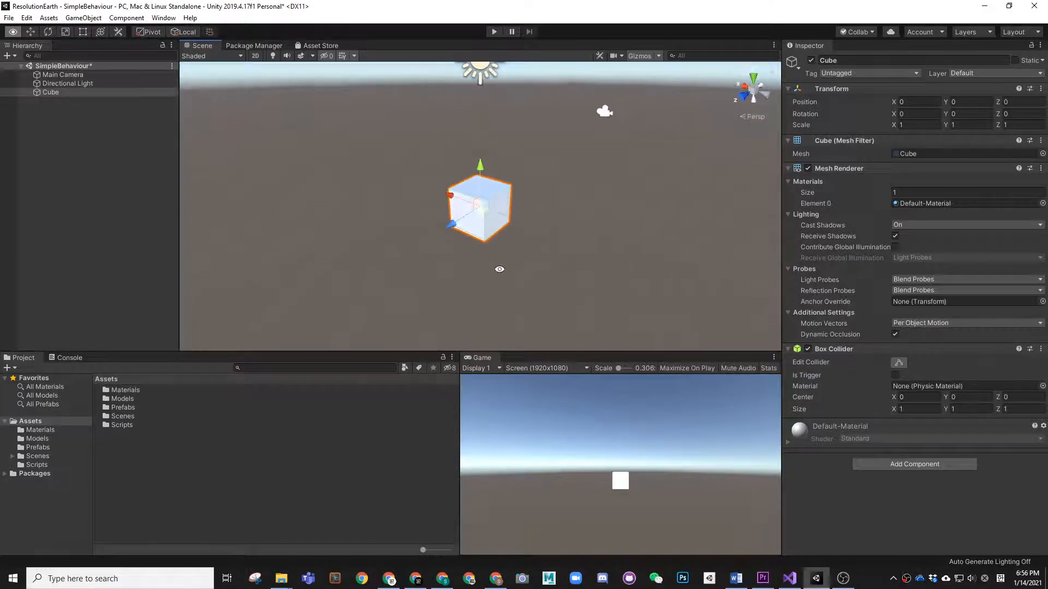
pyautogui.moveTo(543, 226)
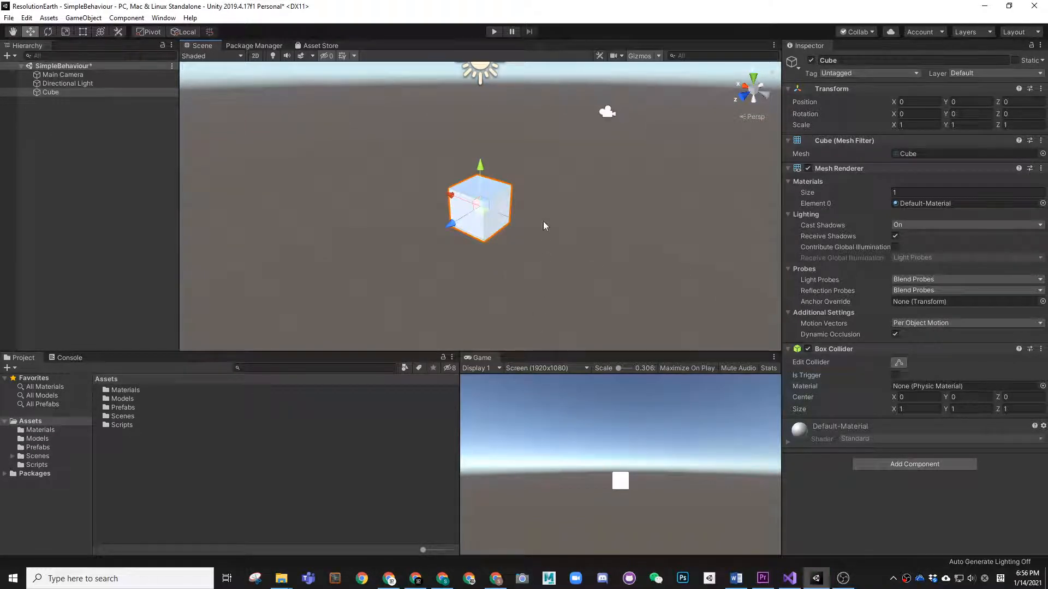
# Orbit the view, select Main Camera and align it with the Scene view via GameObject > Align With View
pyautogui.moveTo(544, 226); pyautogui.dragTo(537, 221)
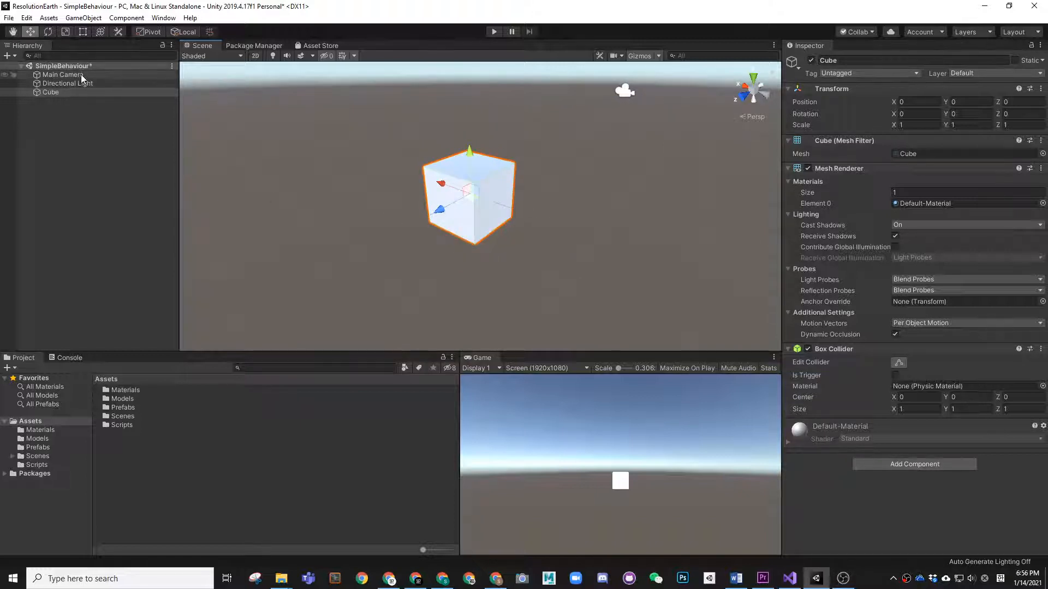
pyautogui.click(63, 74)
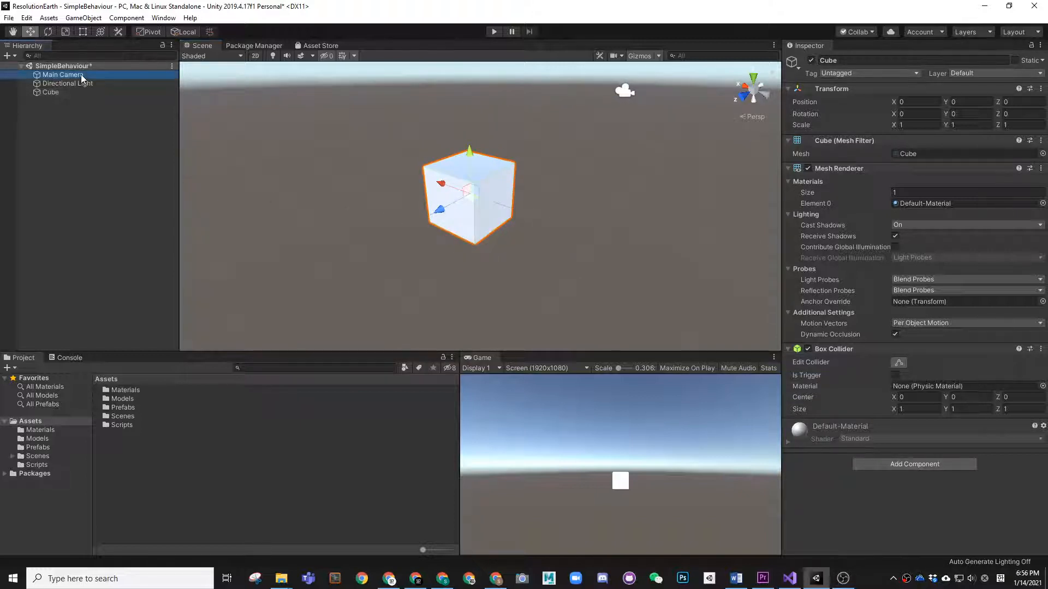
pyautogui.click(63, 74)
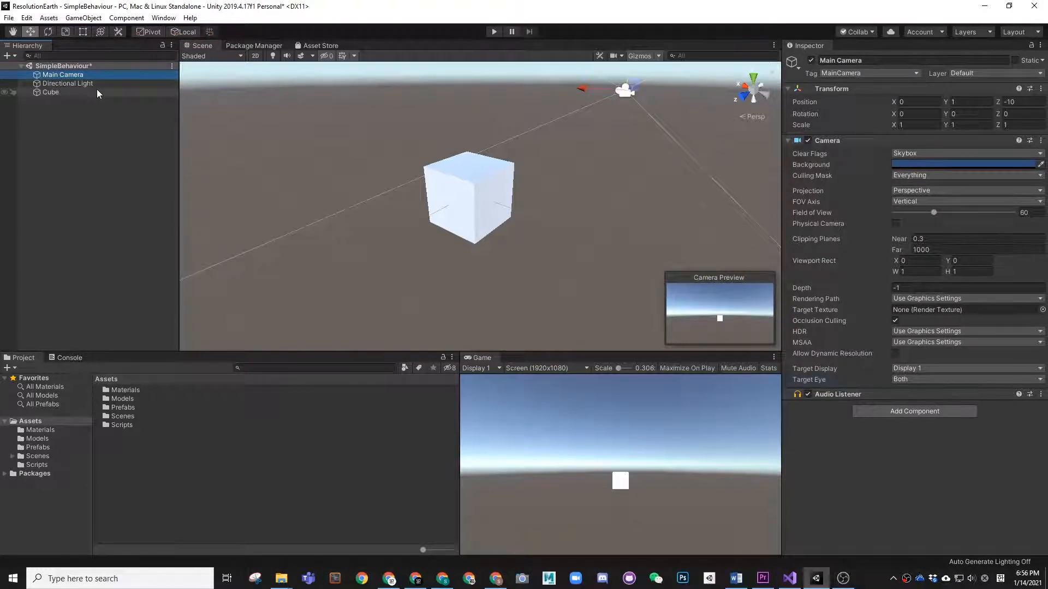
pyautogui.click(48, 17)
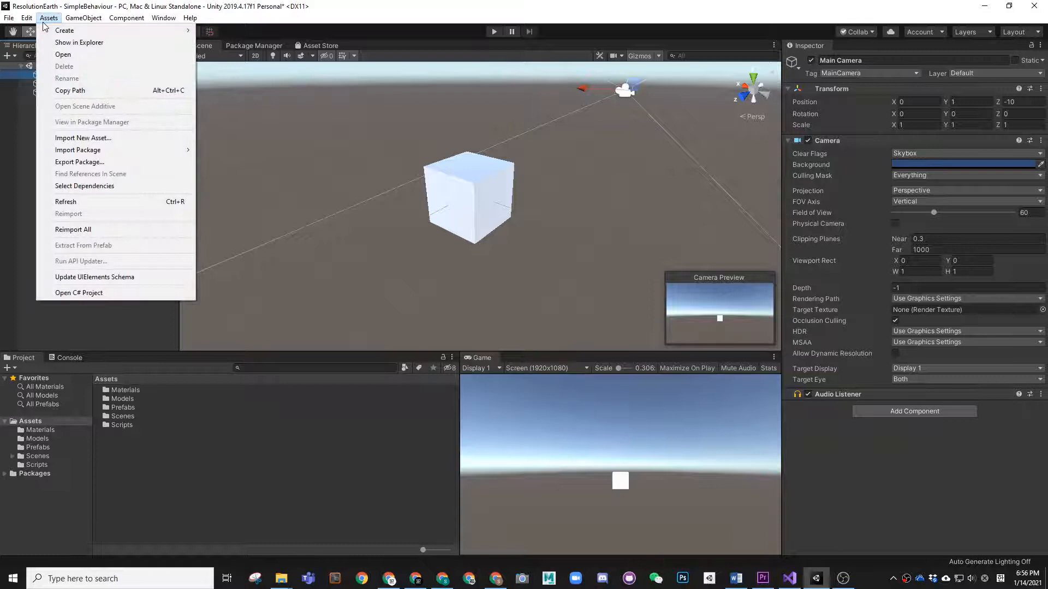
pyautogui.click(84, 18)
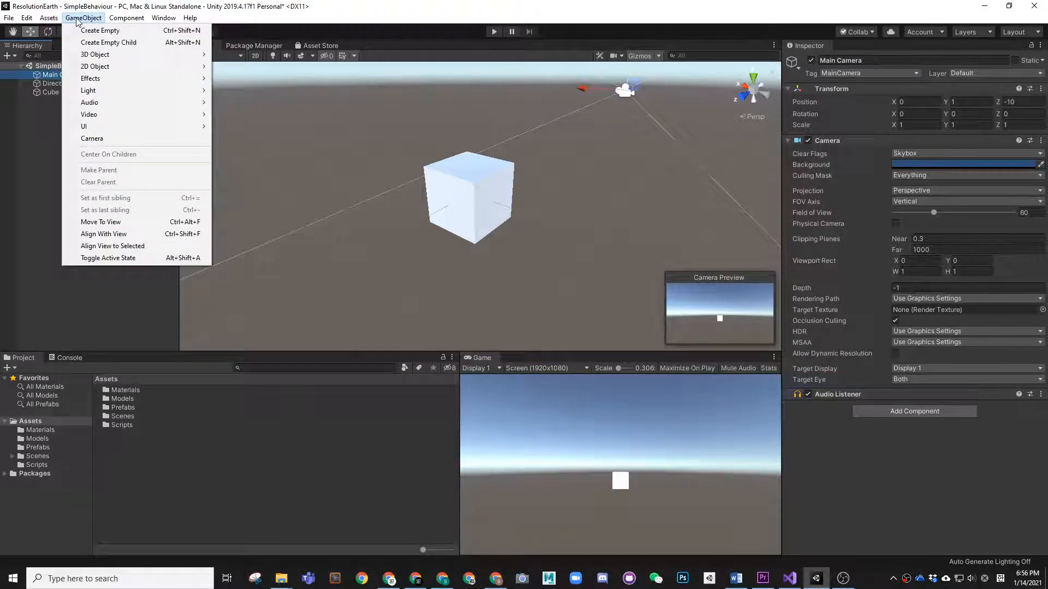
pyautogui.moveTo(103, 234)
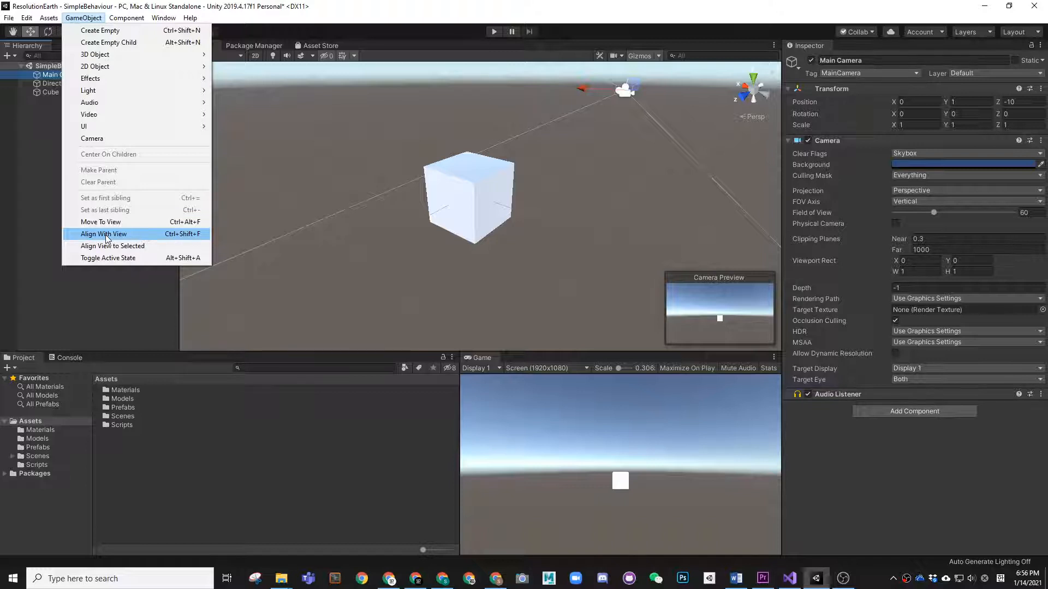
pyautogui.click(104, 234)
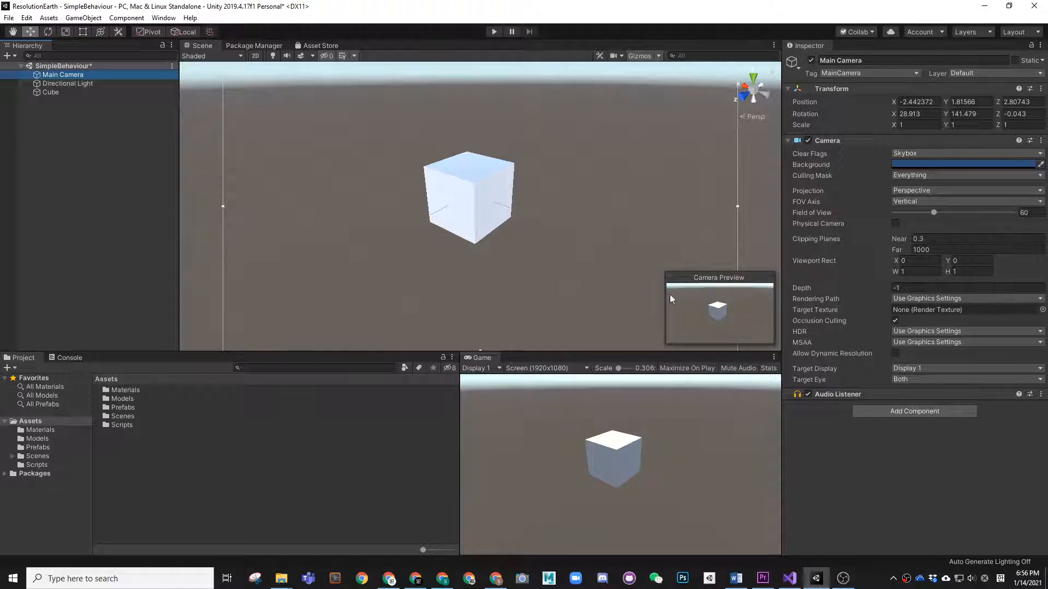
pyautogui.moveTo(185, 189)
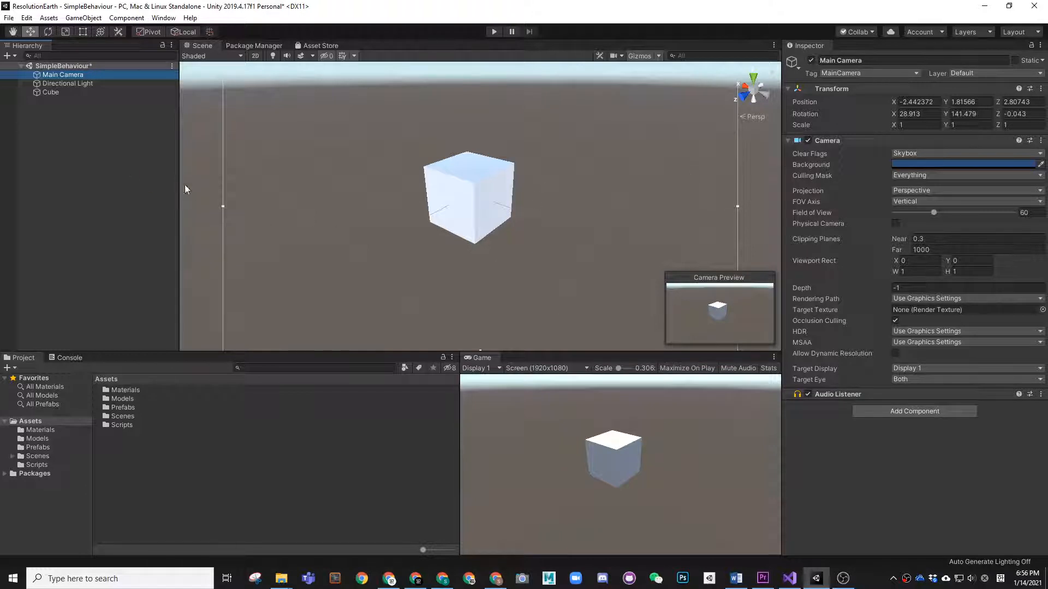
pyautogui.moveTo(447, 236)
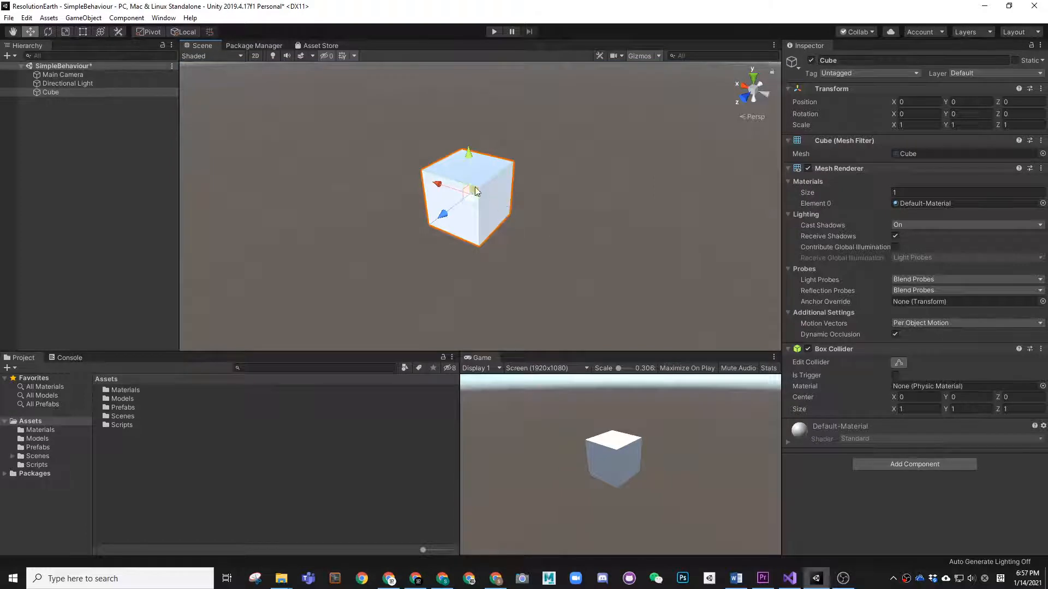
pyautogui.moveTo(394, 202)
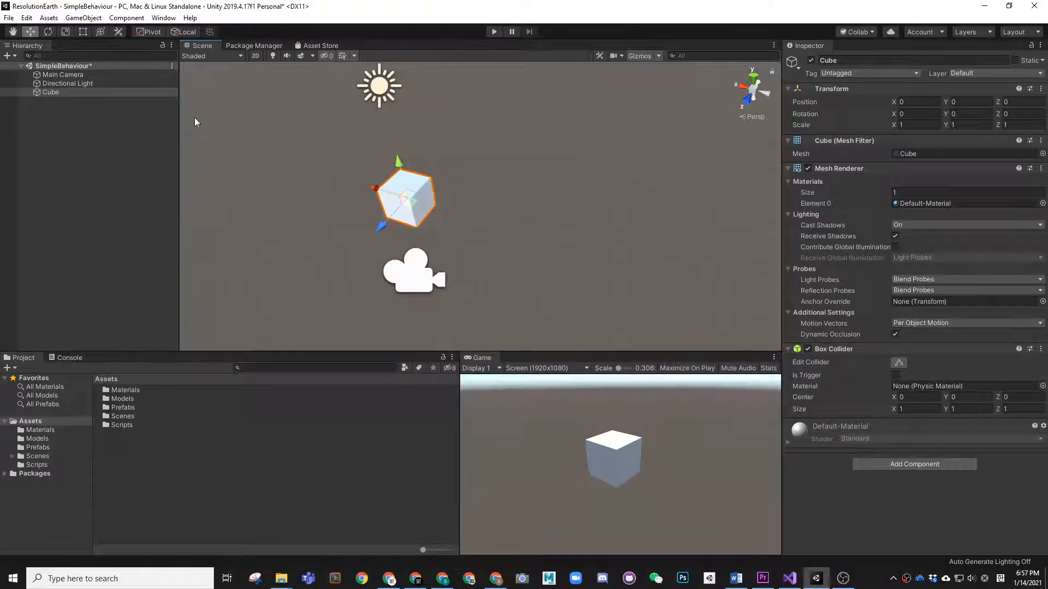
pyautogui.moveTo(90, 390)
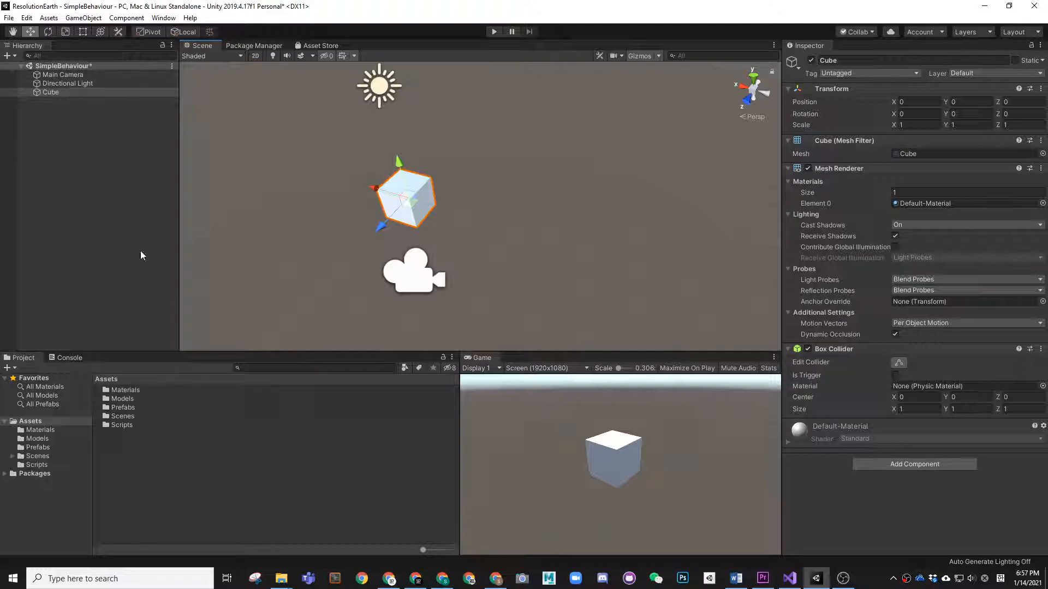
pyautogui.moveTo(627, 66)
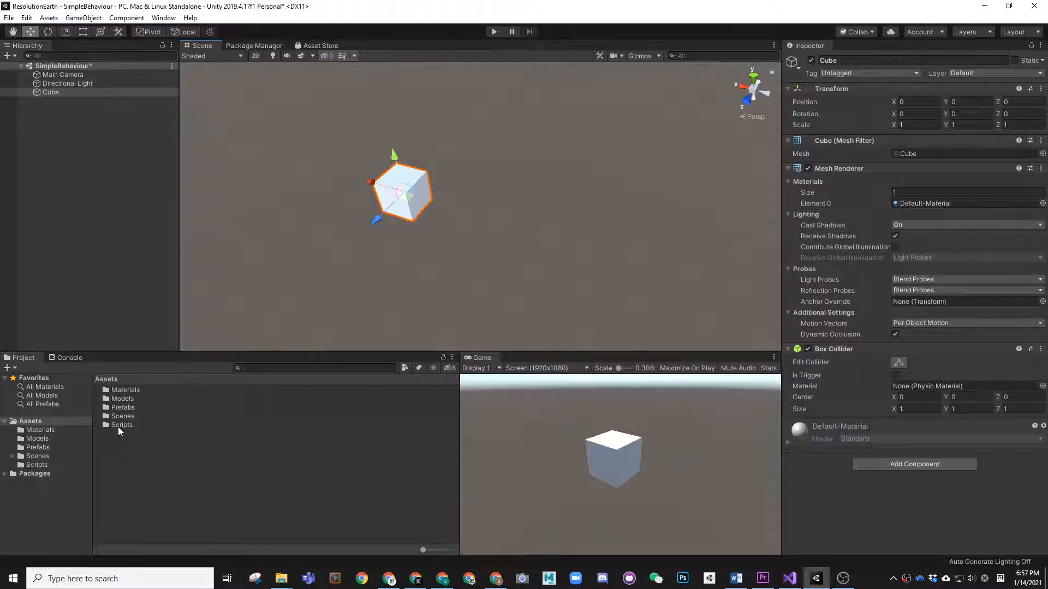
# Create a new C# script named SimpleCubeBehaviour in the Scripts folder
pyautogui.rightClick(122, 424)
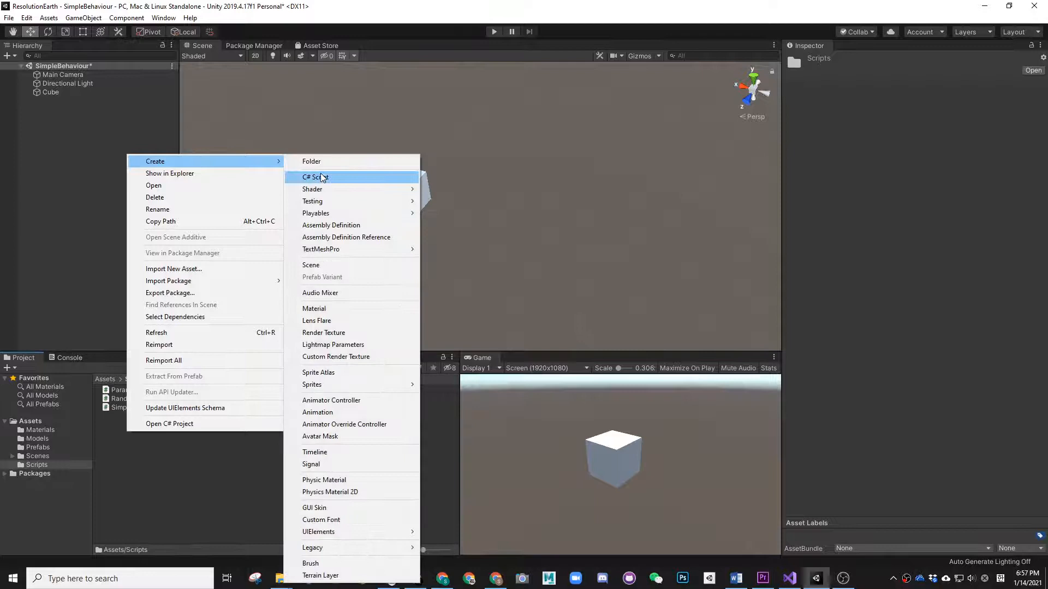
pyautogui.click(314, 177)
pyautogui.write('SimpleCubeBehaviou')
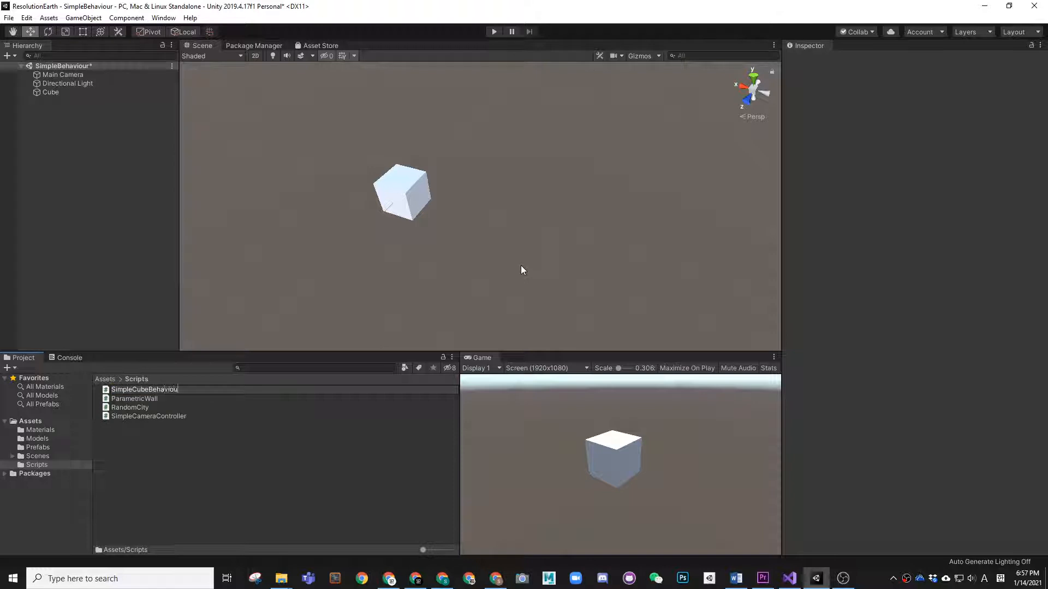
pyautogui.click(144, 416)
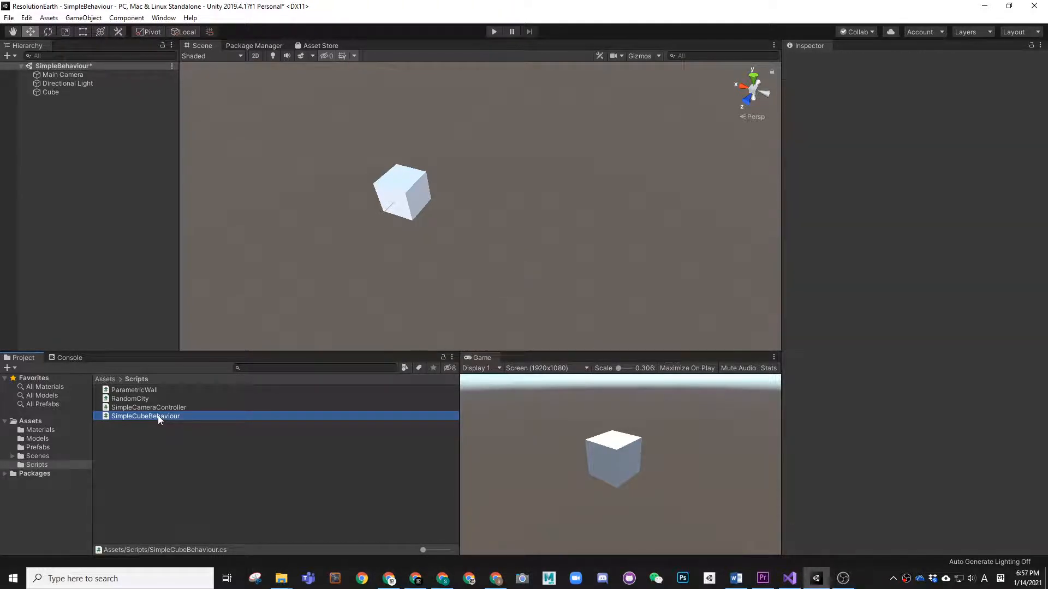
# Open the SimpleCubeBehaviour script in Visual Studio for editing
pyautogui.doubleClick(145, 416)
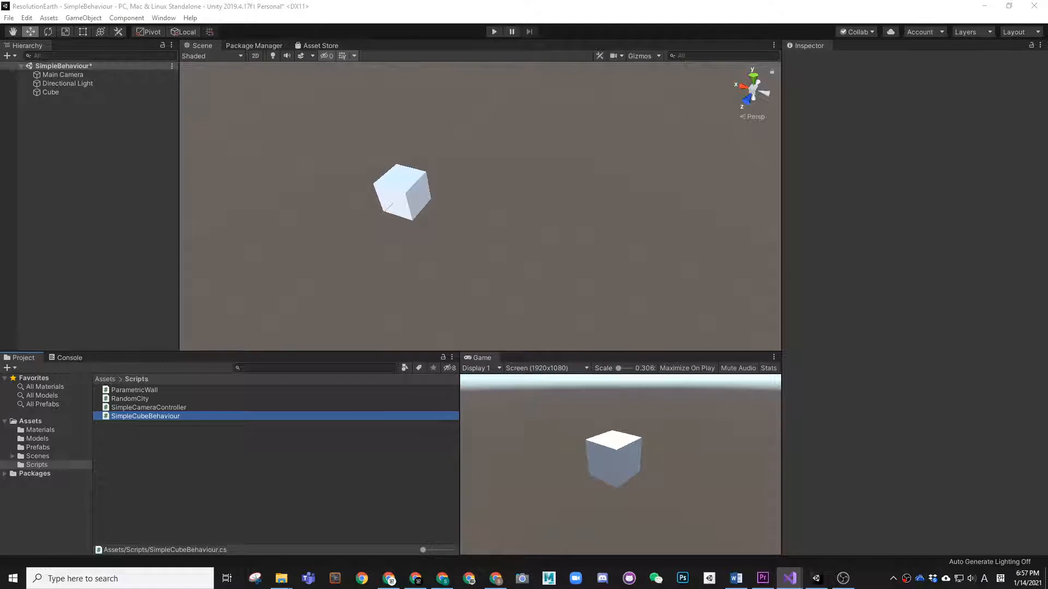
pyautogui.click(145, 415)
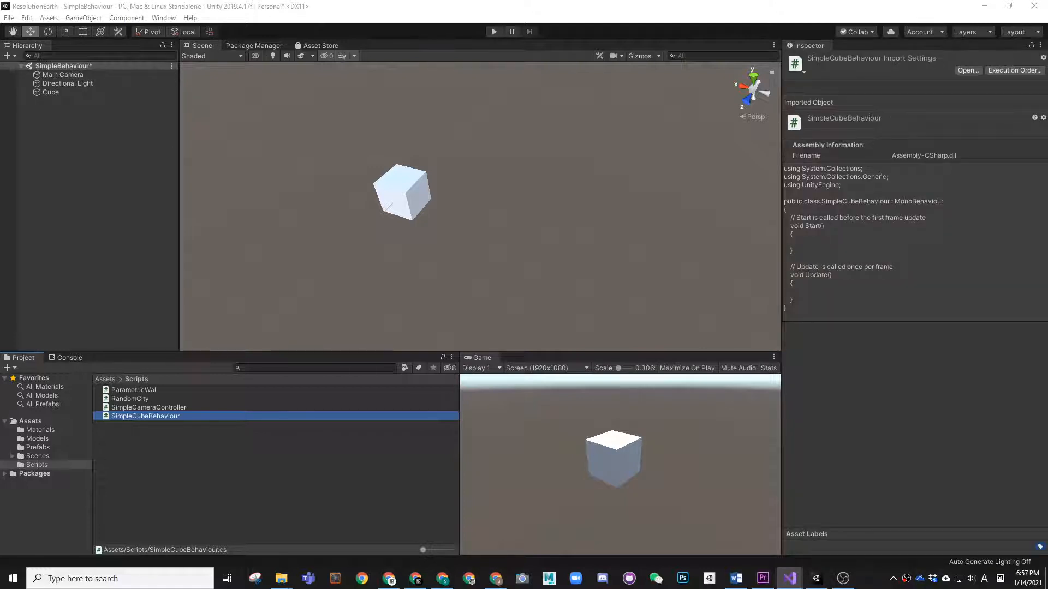
pyautogui.doubleClick(145, 416)
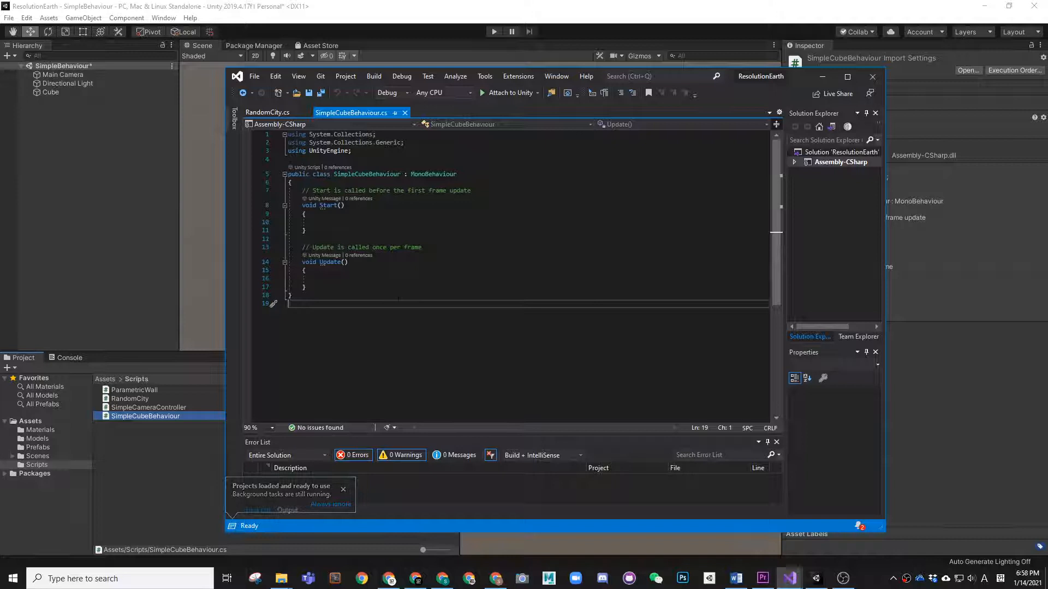
# Dismiss the projects-loaded notice and delete the template comment above Update
pyautogui.click(342, 490)
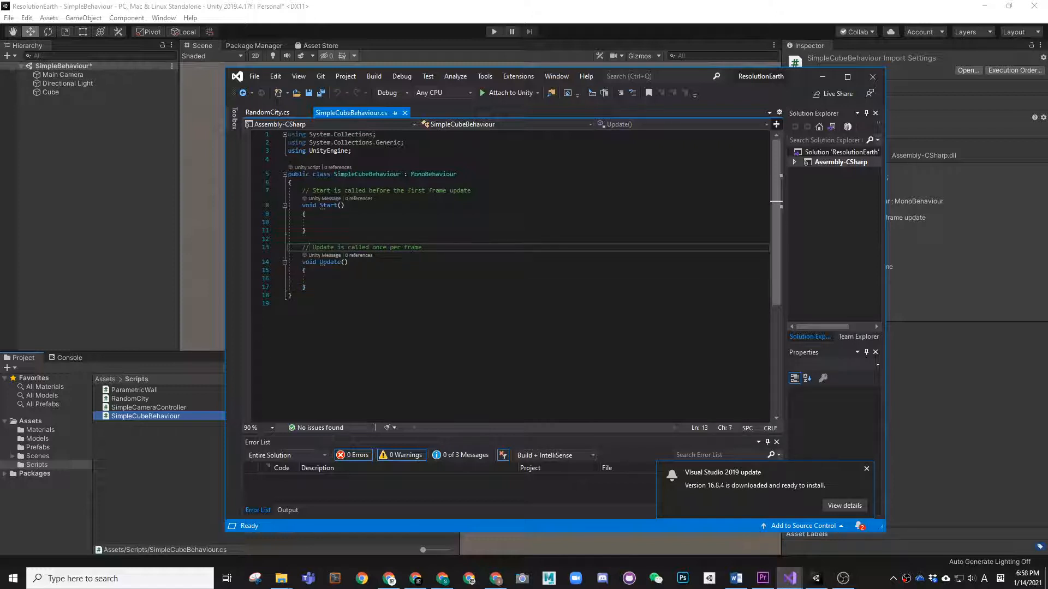
pyautogui.click(421, 248)
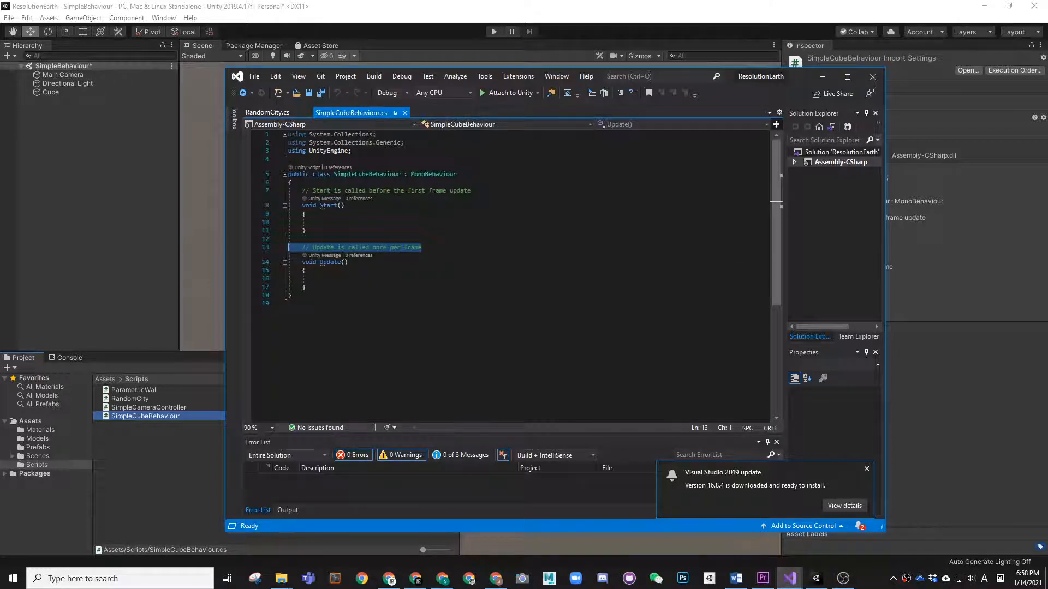
pyautogui.press('Delete')
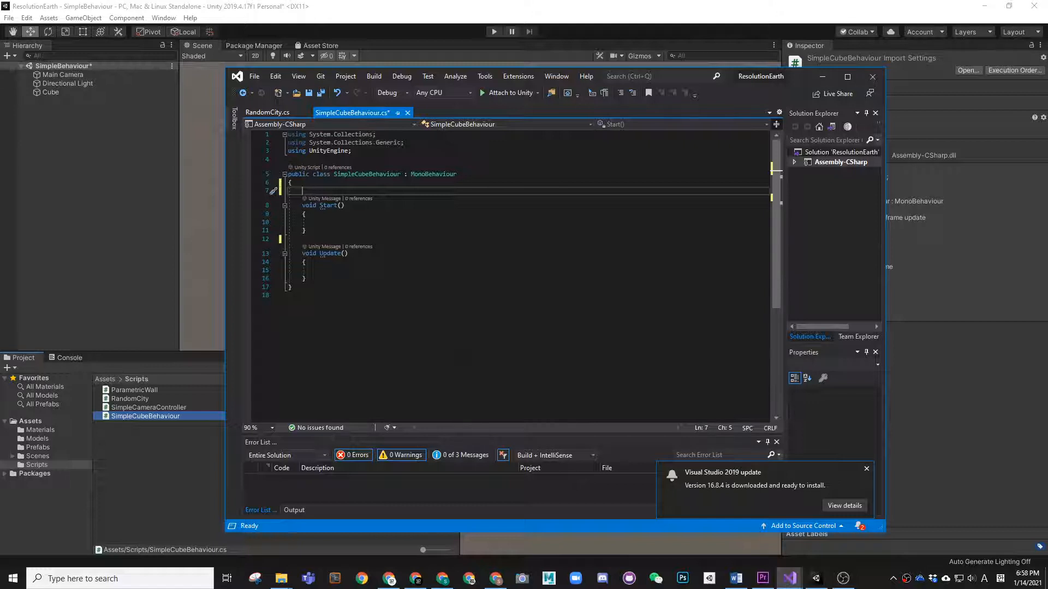
pyautogui.moveTo(327, 205)
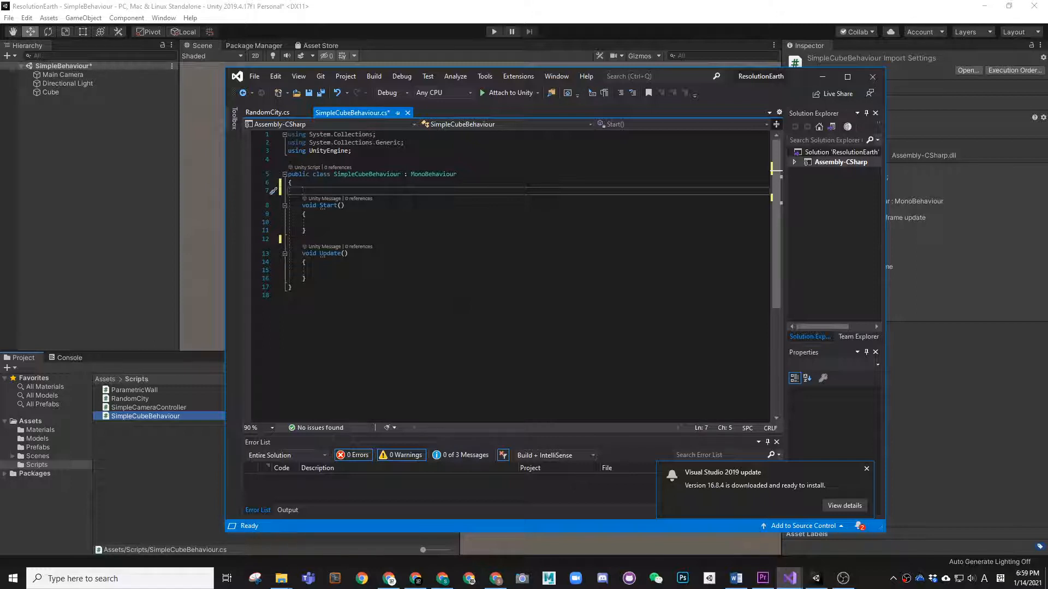
pyautogui.moveTo(730, 84)
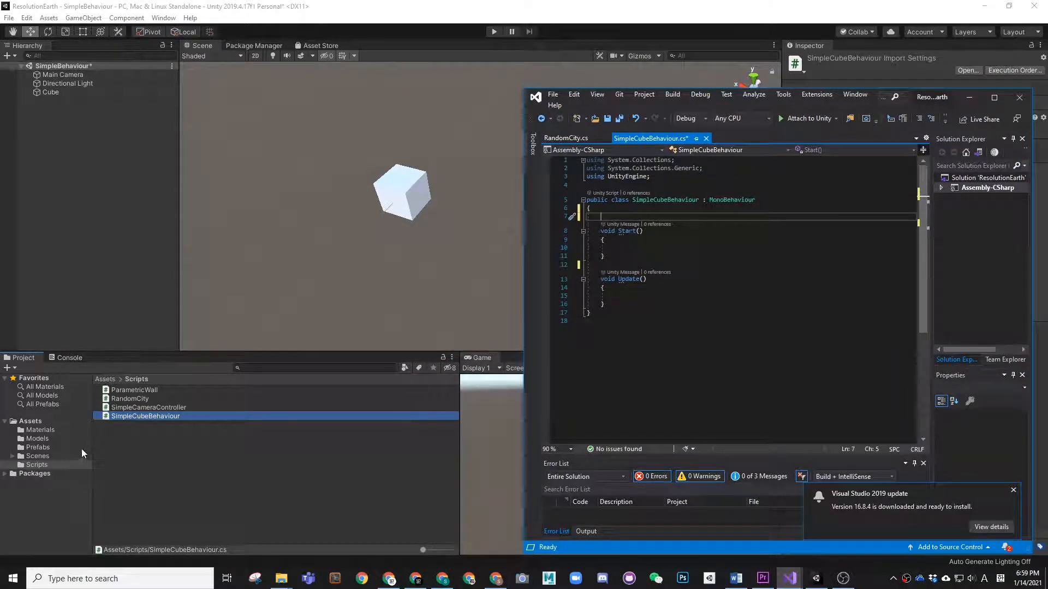
pyautogui.moveTo(139, 448)
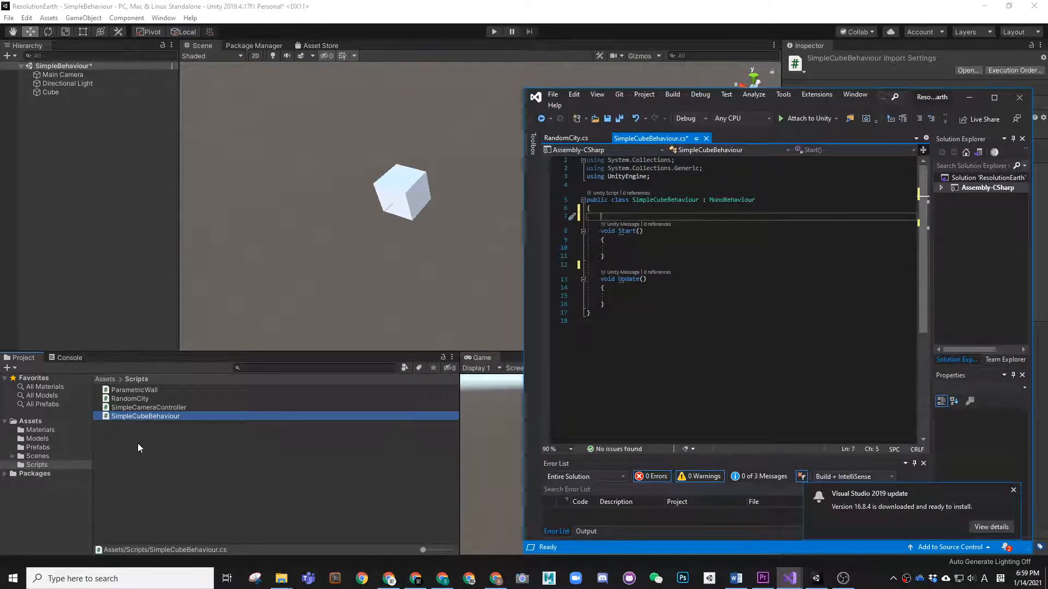
# Attach the SimpleCubeBehaviour script to the Cube as a component
pyautogui.click(51, 92)
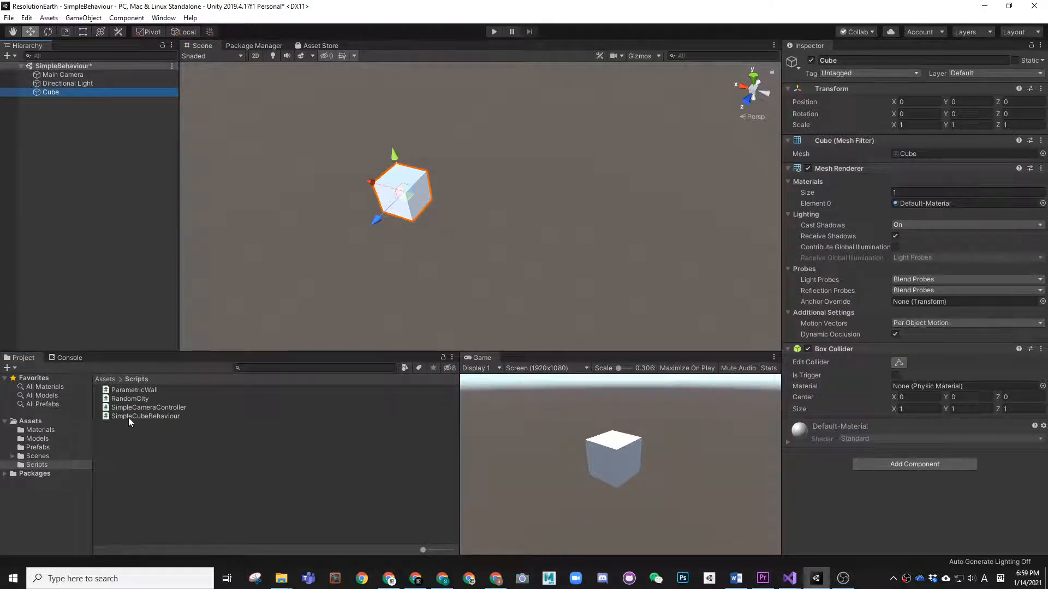
pyautogui.click(145, 416)
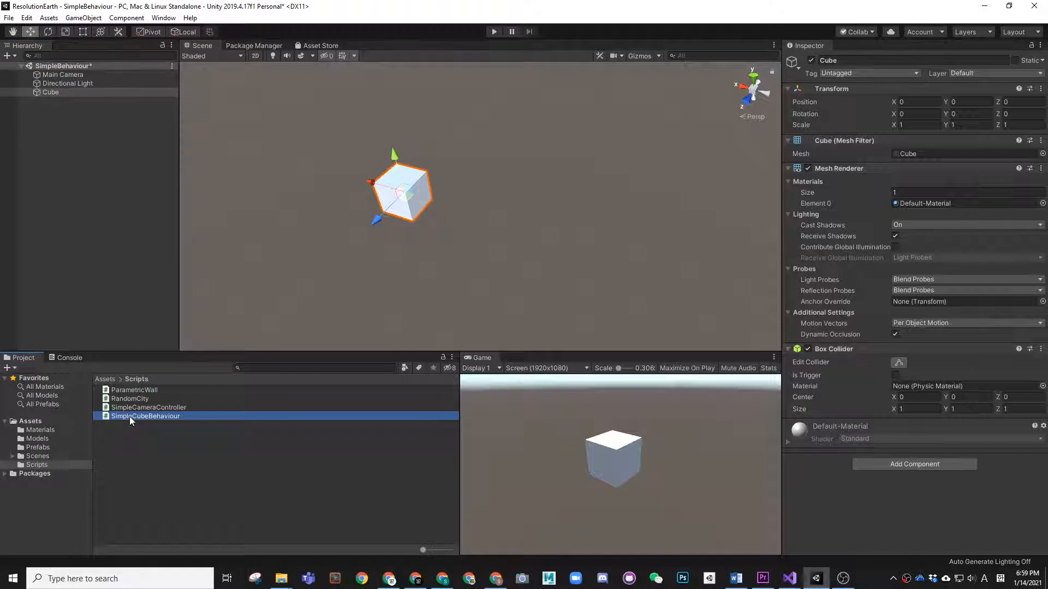
pyautogui.click(49, 91)
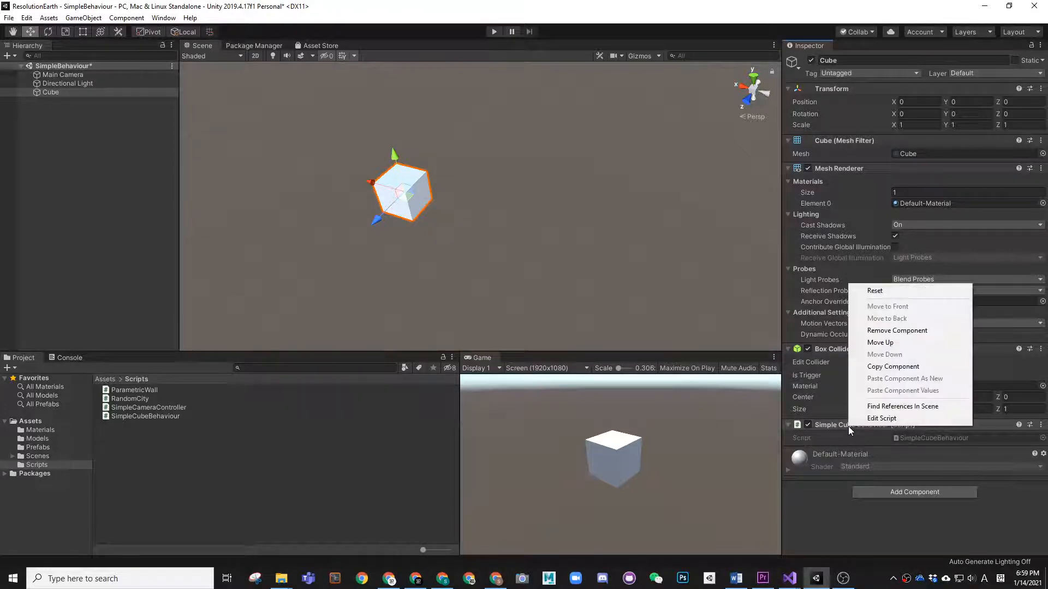
pyautogui.moveTo(902, 406)
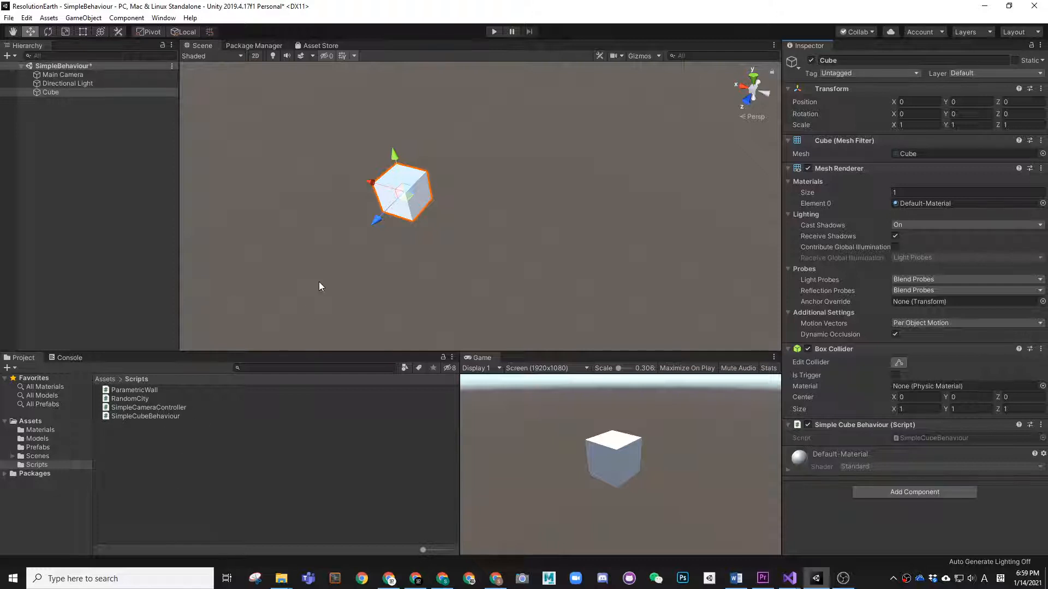
pyautogui.moveTo(892, 570)
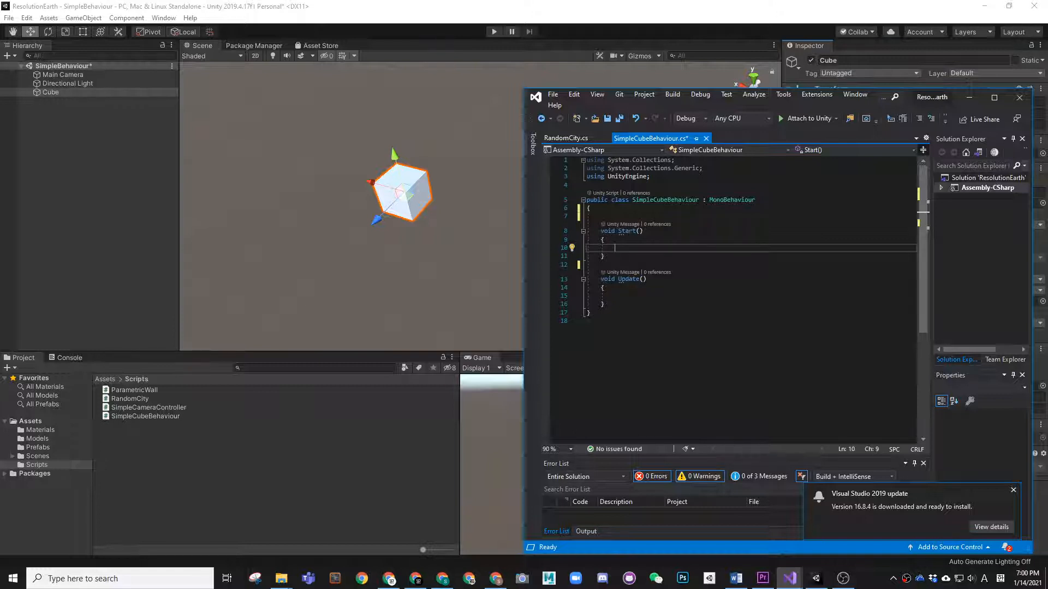
pyautogui.moveTo(802, 106)
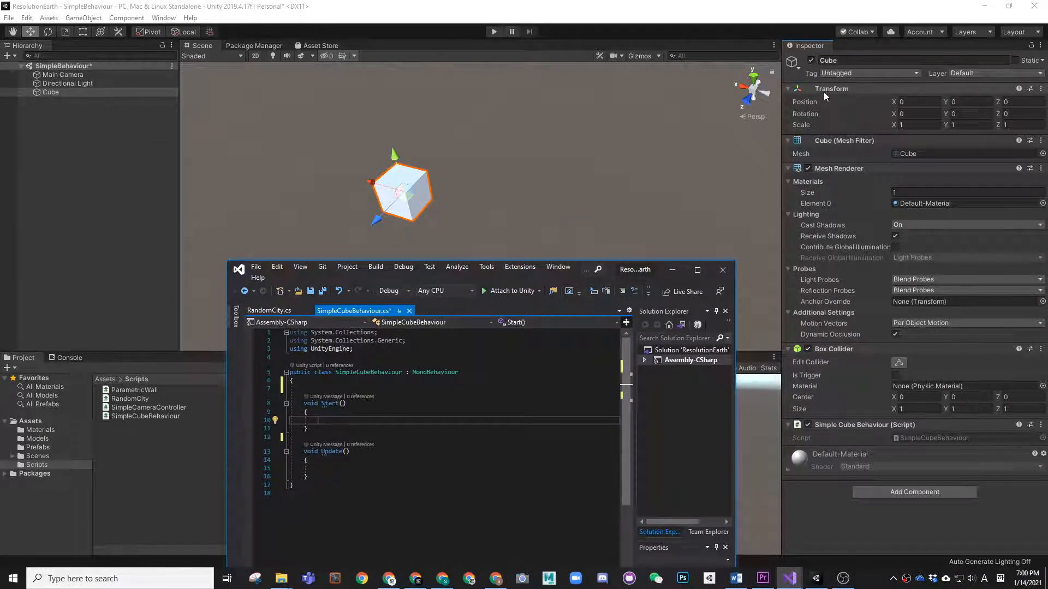
pyautogui.moveTo(853, 154)
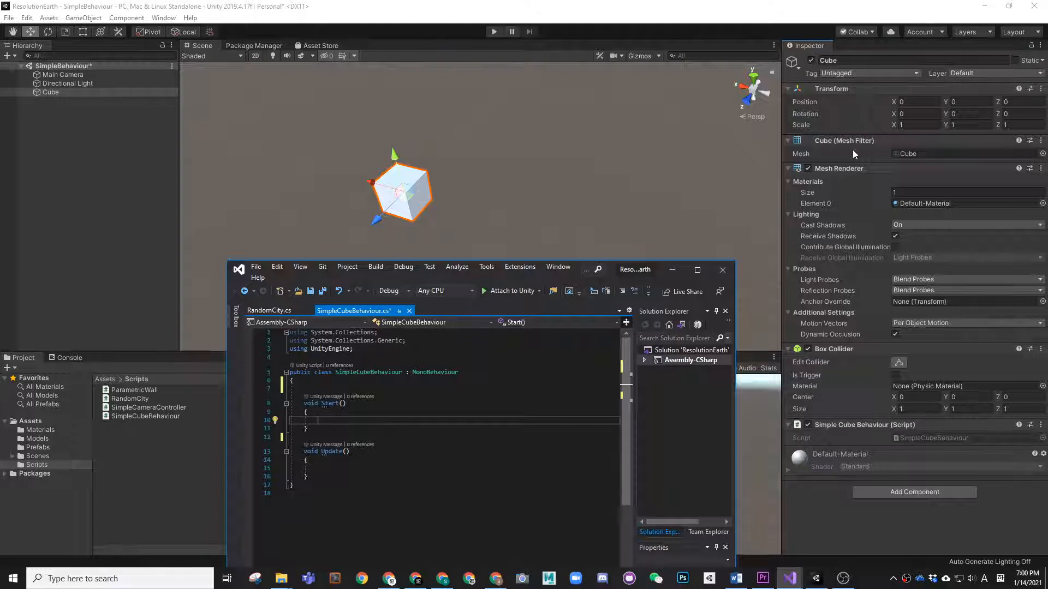
pyautogui.moveTo(816, 175)
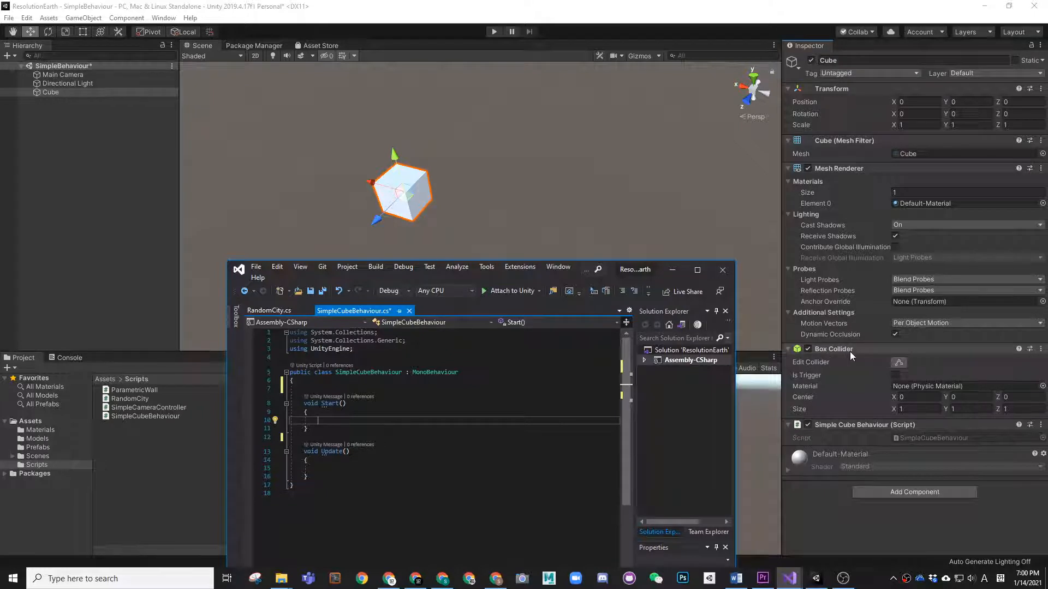
pyautogui.moveTo(895, 239)
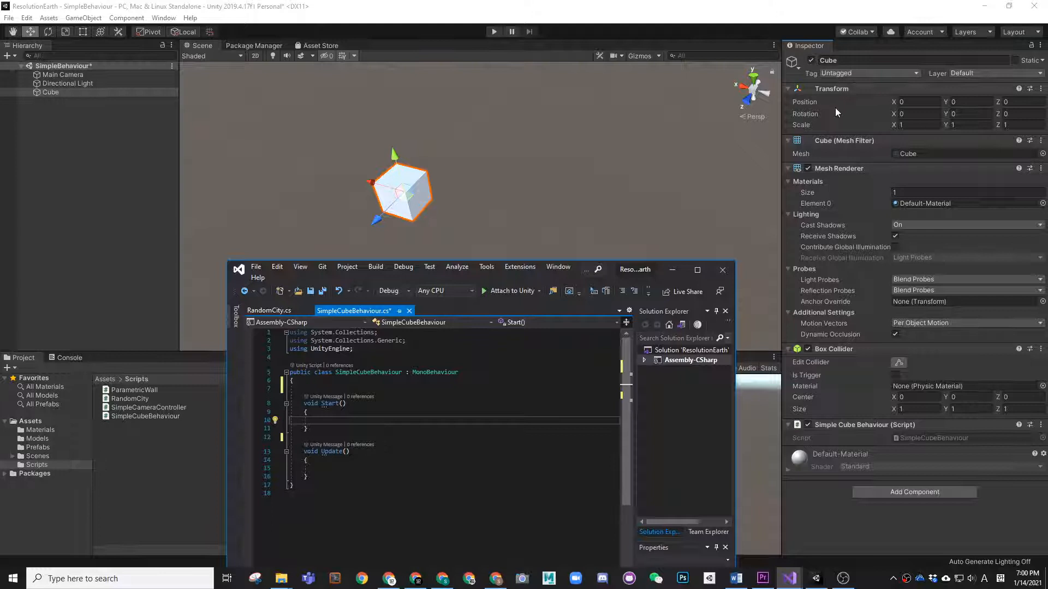
pyautogui.moveTo(658, 278)
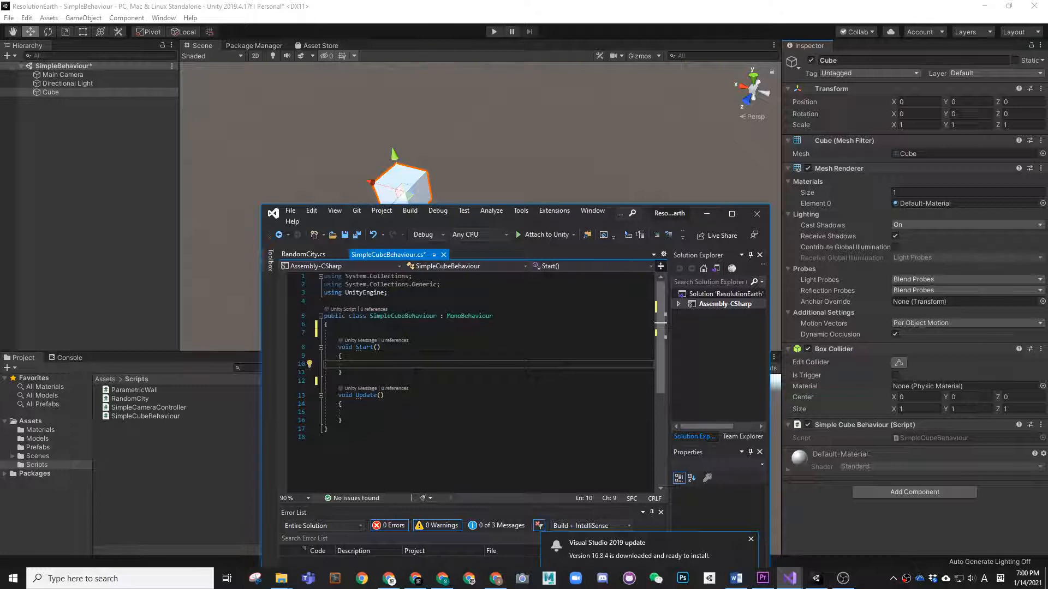
# Write transform.Translate() in Start, leaving the parentheses empty for IntelliSense overloads
pyautogui.write('transform.')
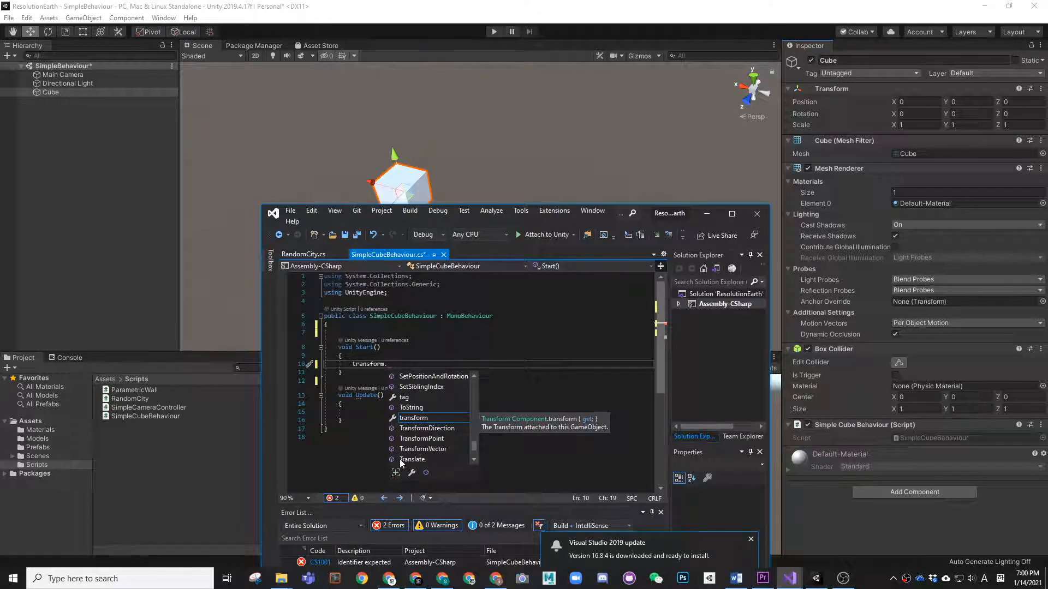
pyautogui.moveTo(415, 459)
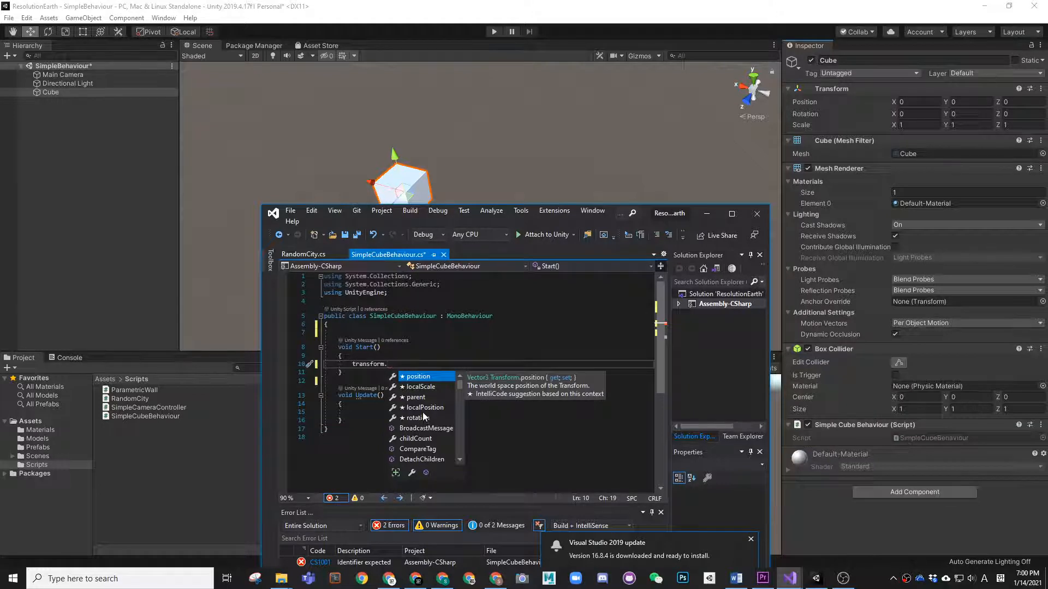
pyautogui.write('1')
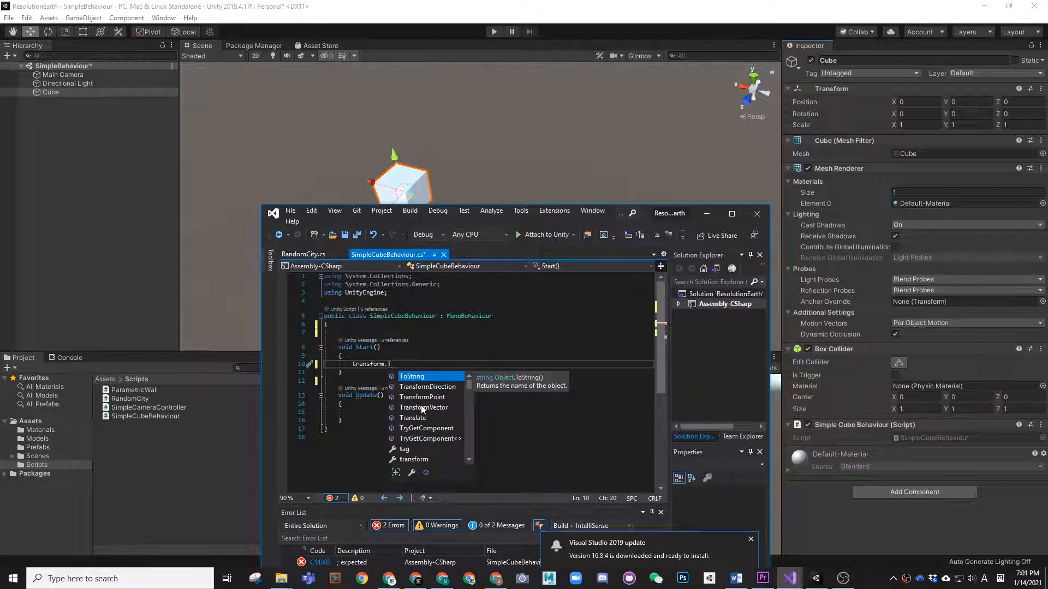
pyautogui.write('rans')
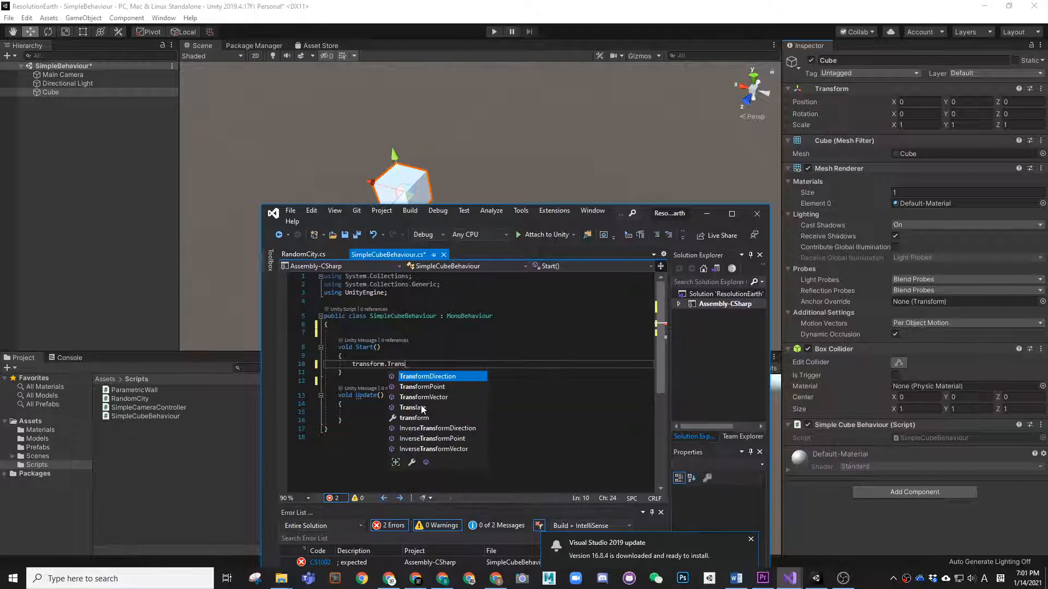
pyautogui.write('late')
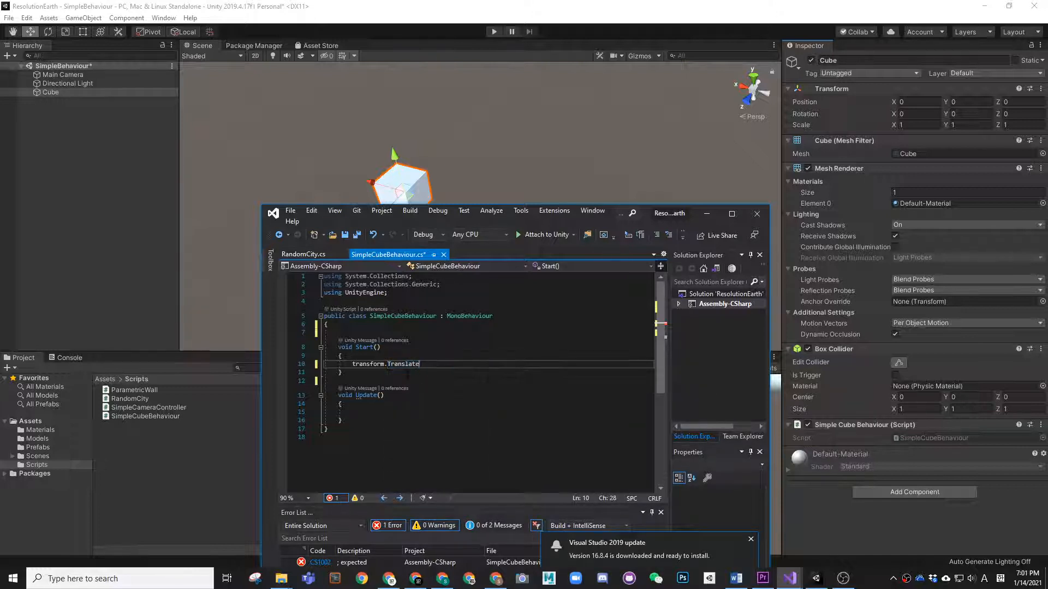
pyautogui.doubleClick(402, 363)
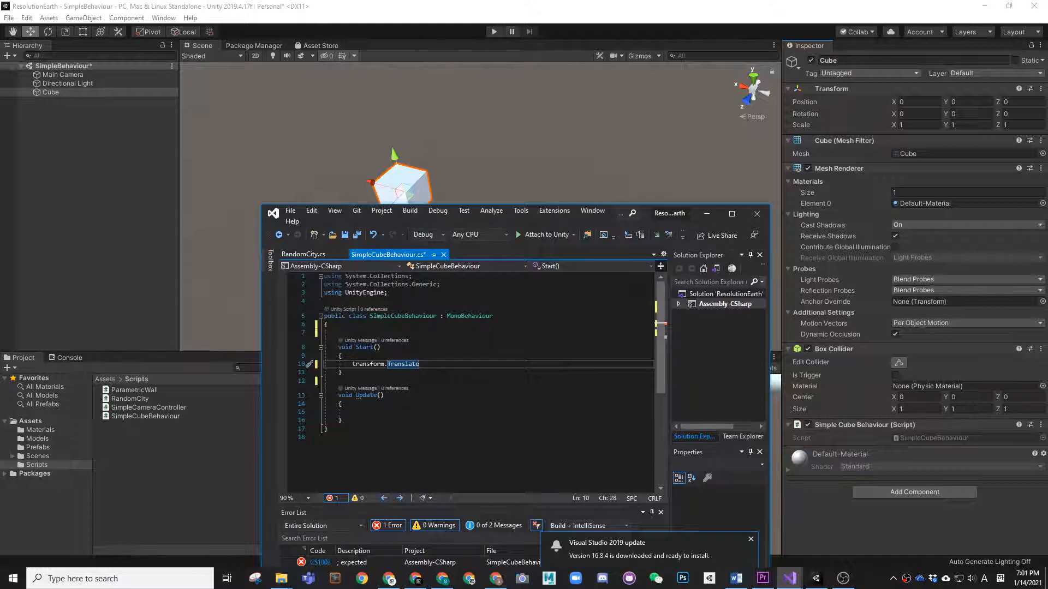
pyautogui.write('()')
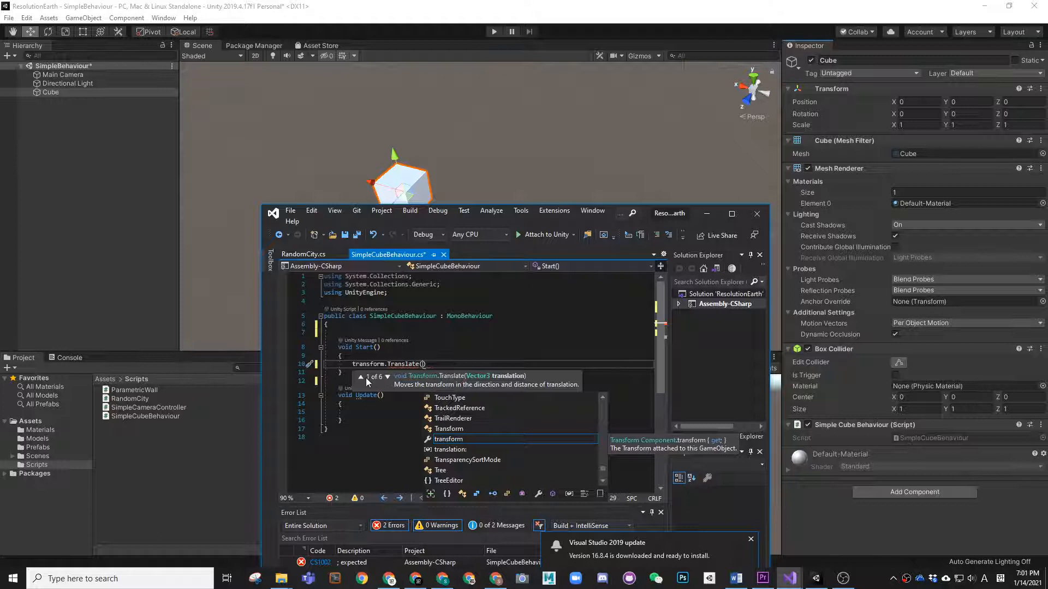
# Complete the call as transform.Translate(1.0f, 0.0f, 0.0f); using the float x, y, z overload
pyautogui.click(387, 376)
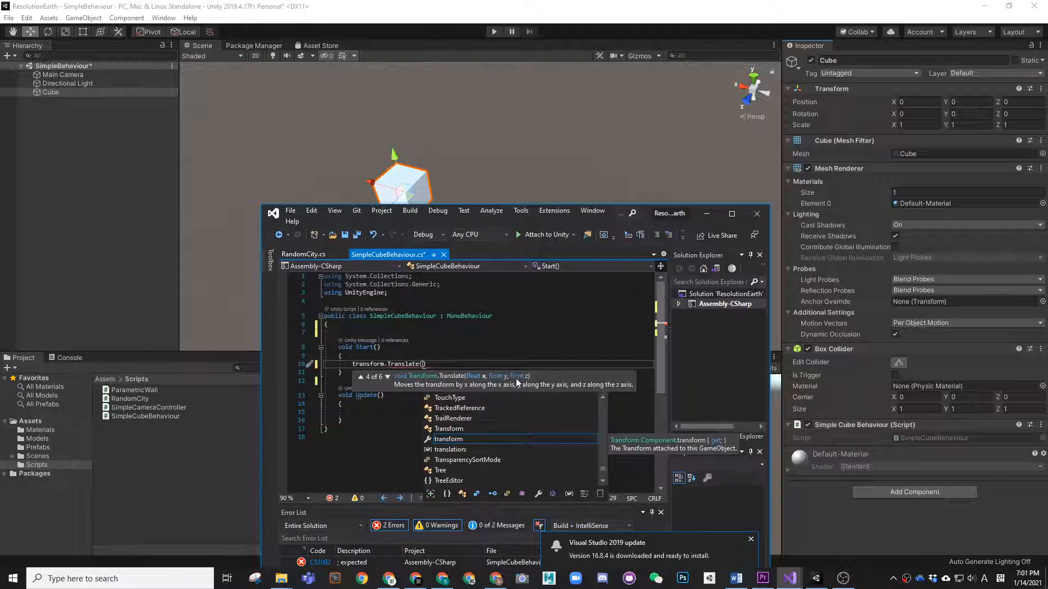
pyautogui.moveTo(422, 383)
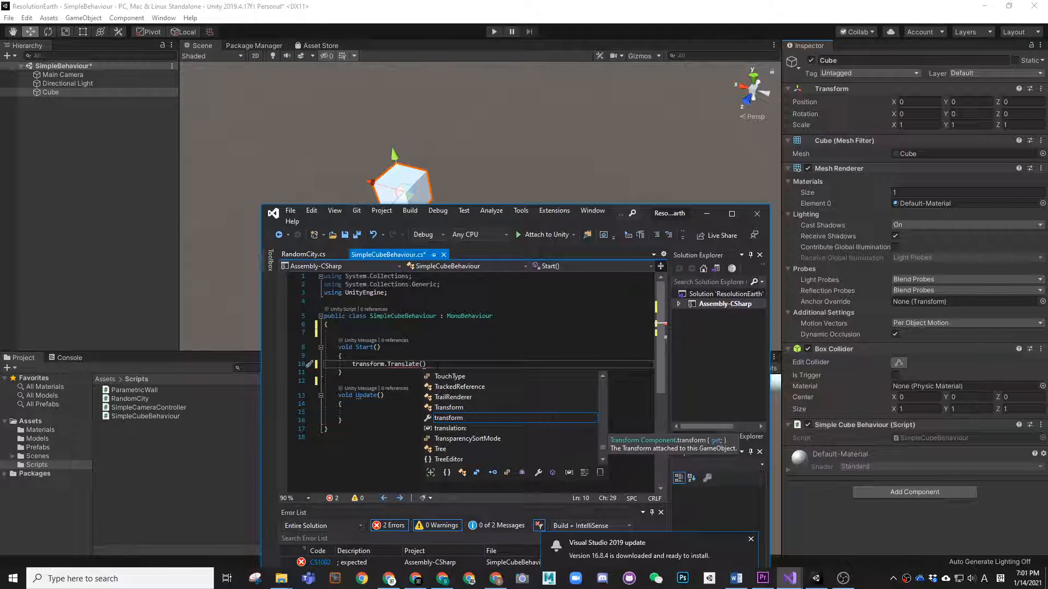
pyautogui.write('1.')
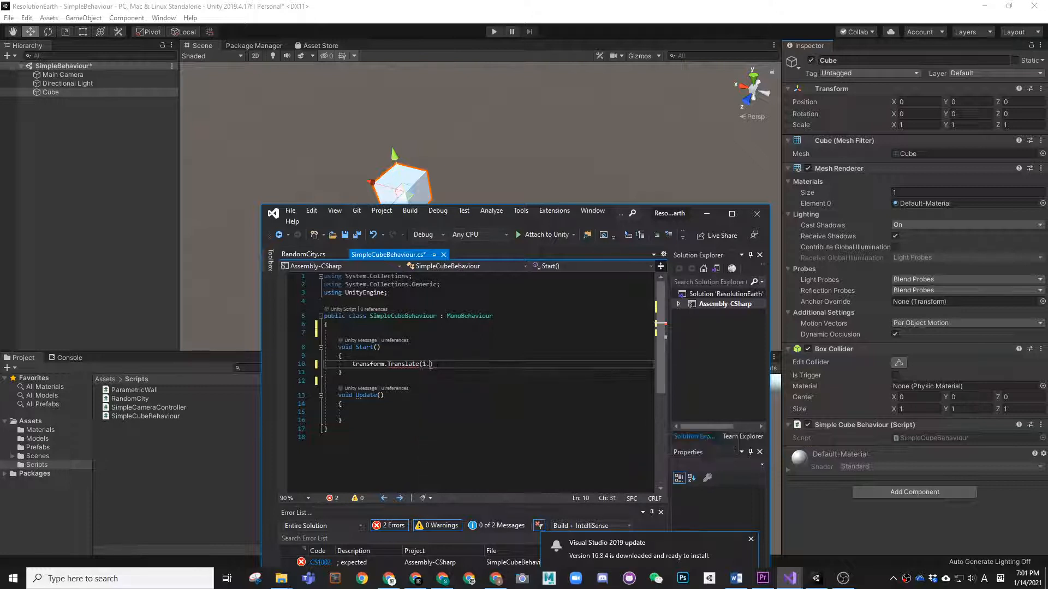
pyautogui.write('0f, 0.0f, 0')
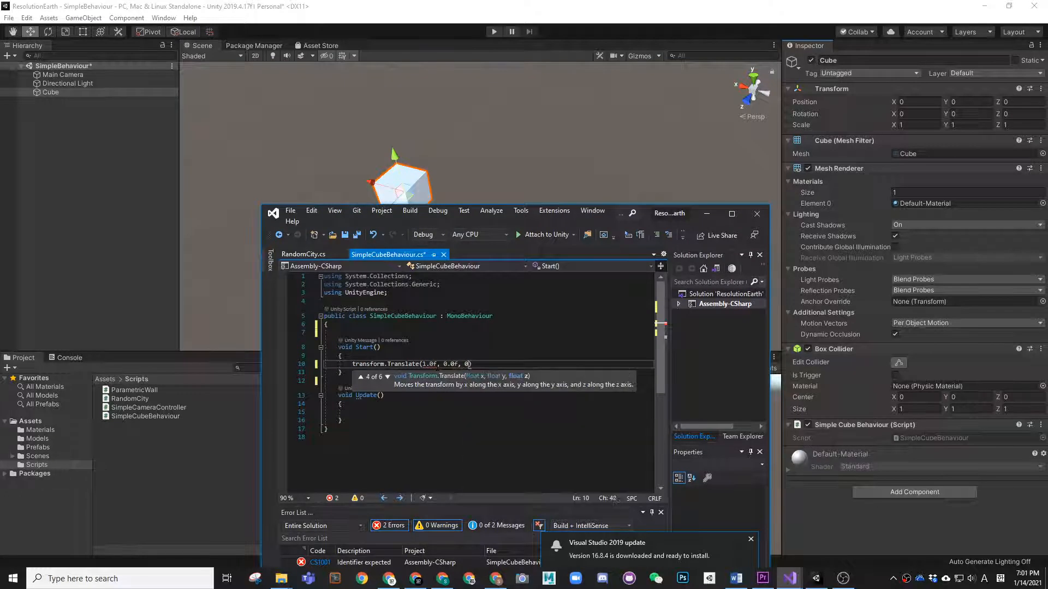
pyautogui.write('.0f);')
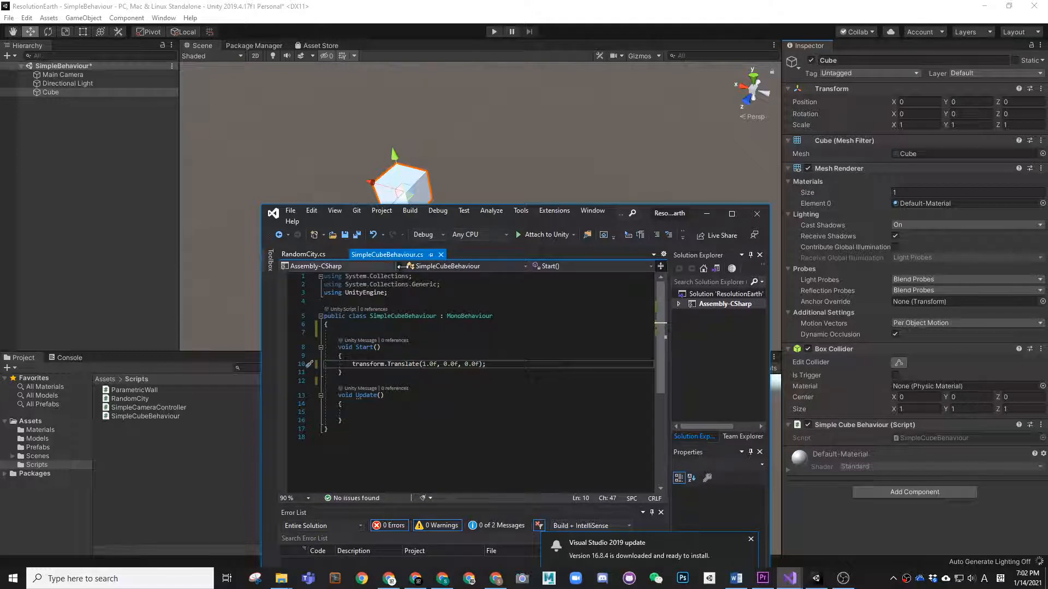
pyautogui.moveTo(412, 254)
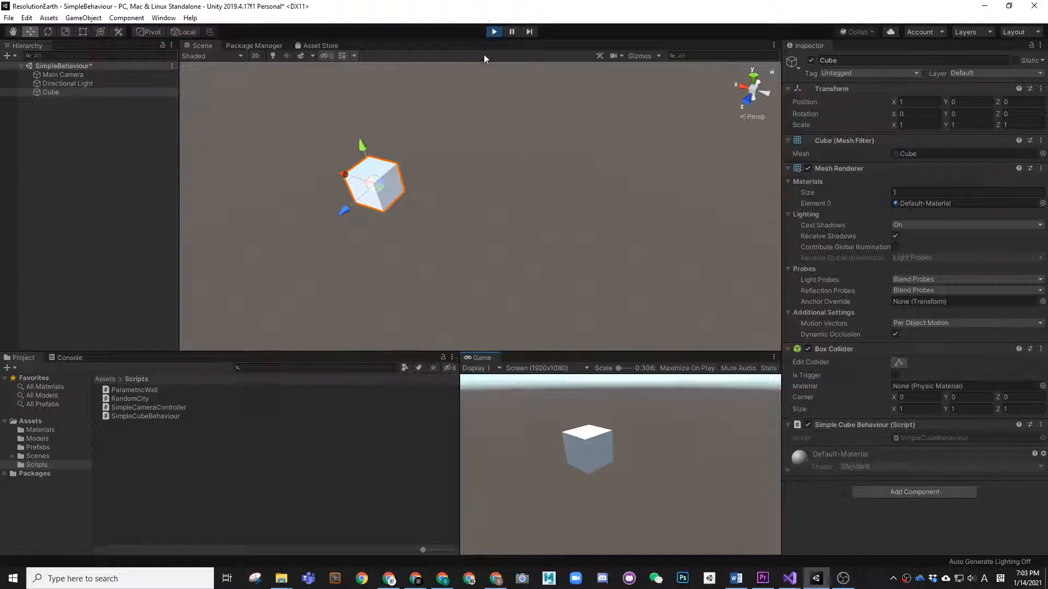
pyautogui.moveTo(399, 214)
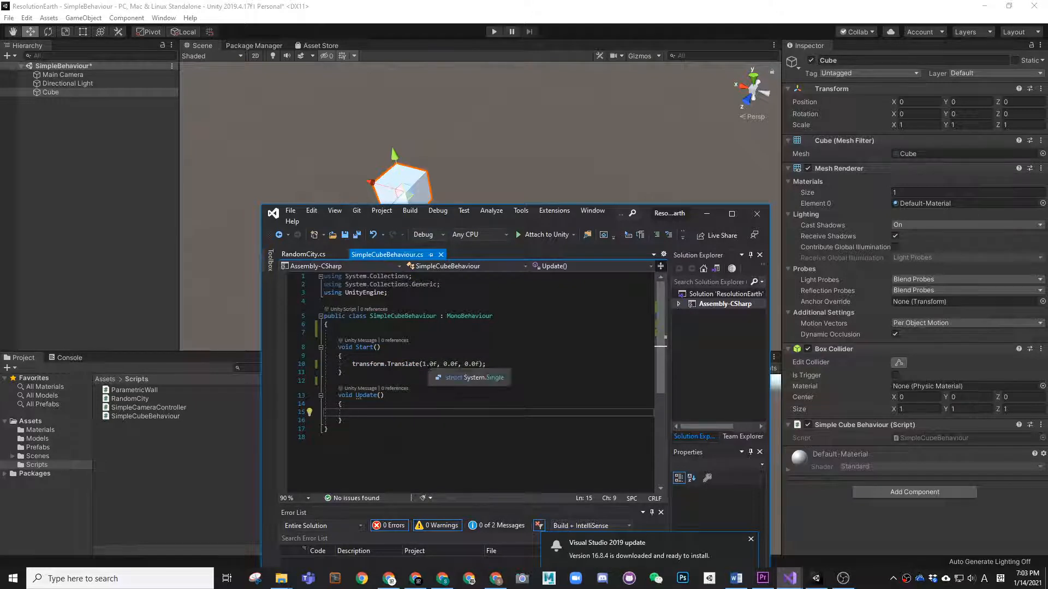
# Write transform.Translate(1.0f, 0.0f, 0.0f); inside Update
pyautogui.write('transform.Translate(1.0f, 0.0f, 0.0f);')
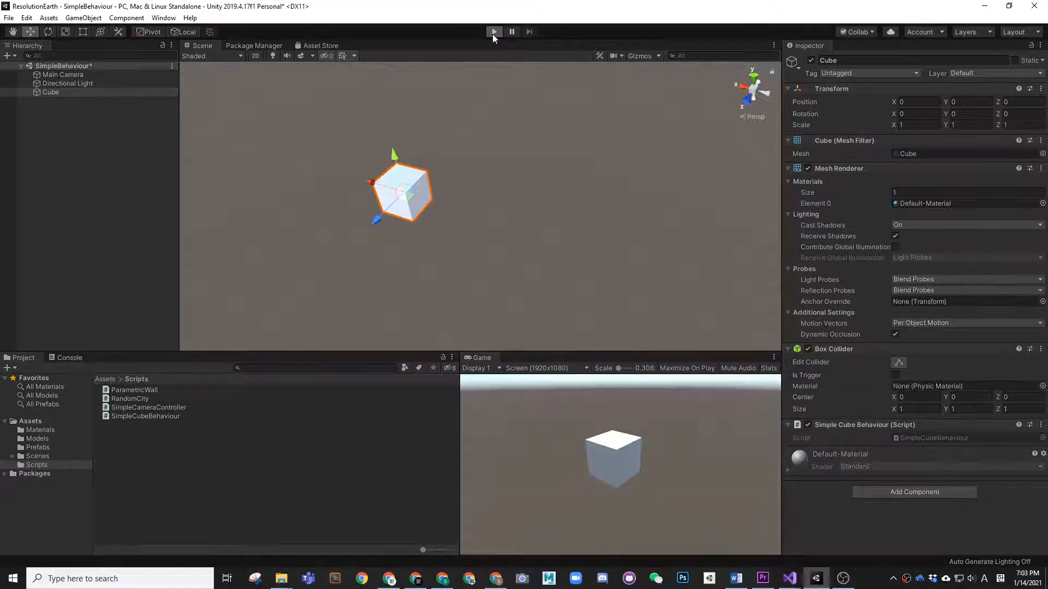
# Run the scene, reset it, then run again and pause right after the cube starts moving
pyautogui.click(493, 32)
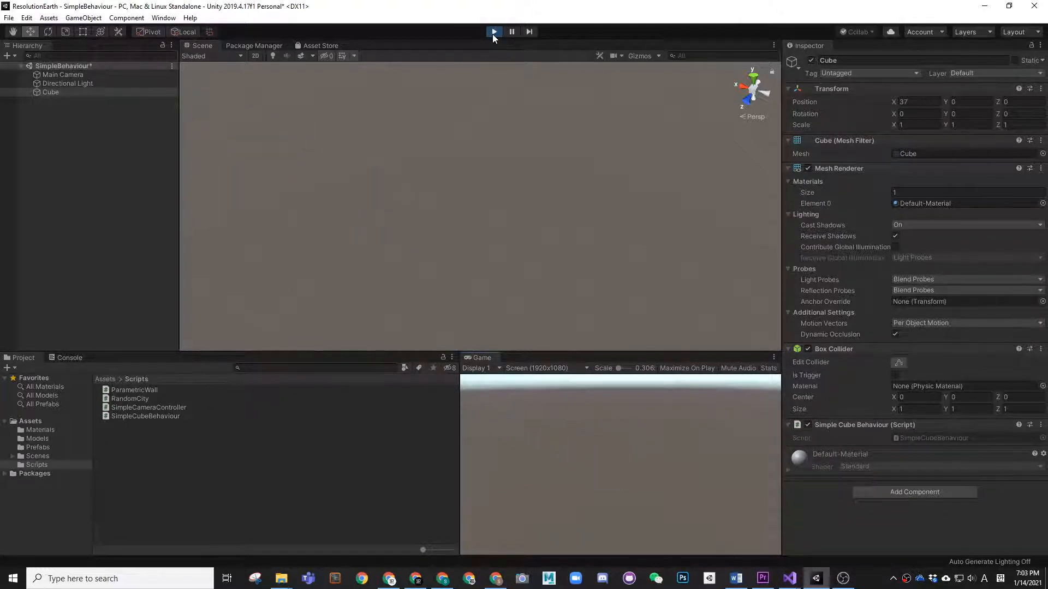
pyautogui.click(493, 31)
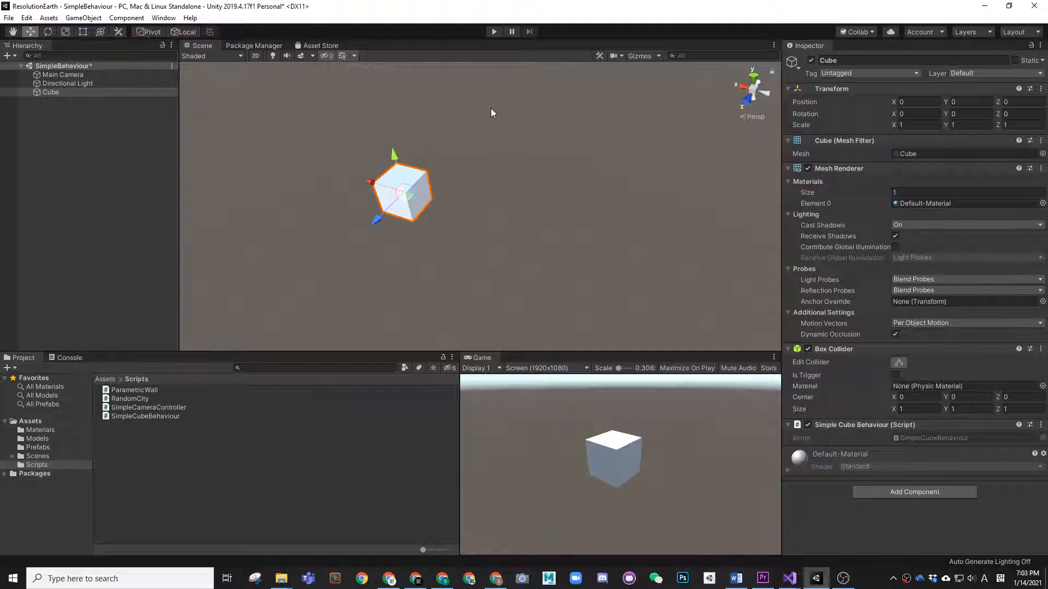
pyautogui.click(511, 31)
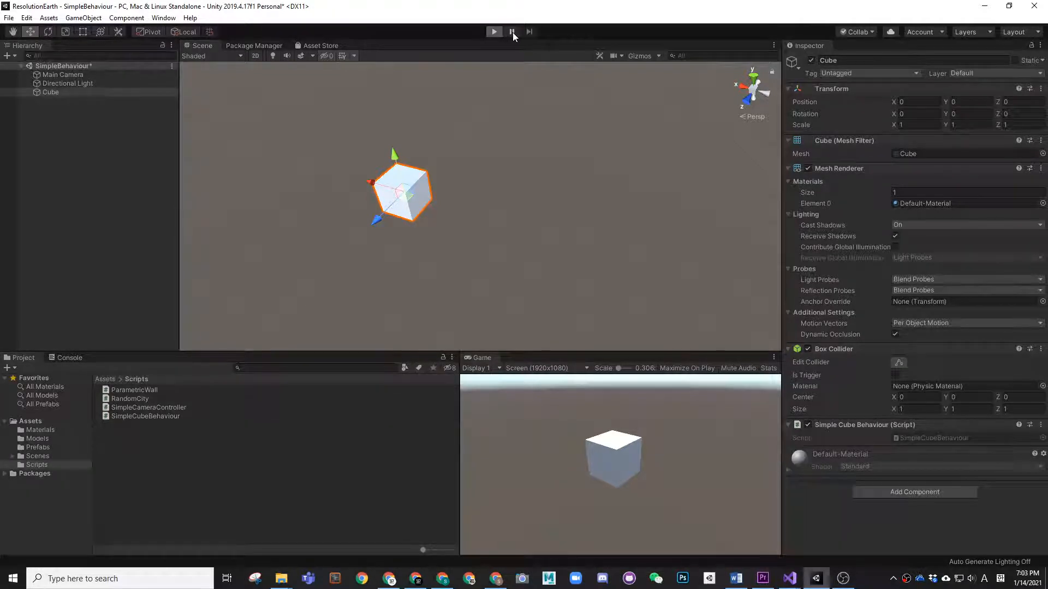
pyautogui.click(493, 32)
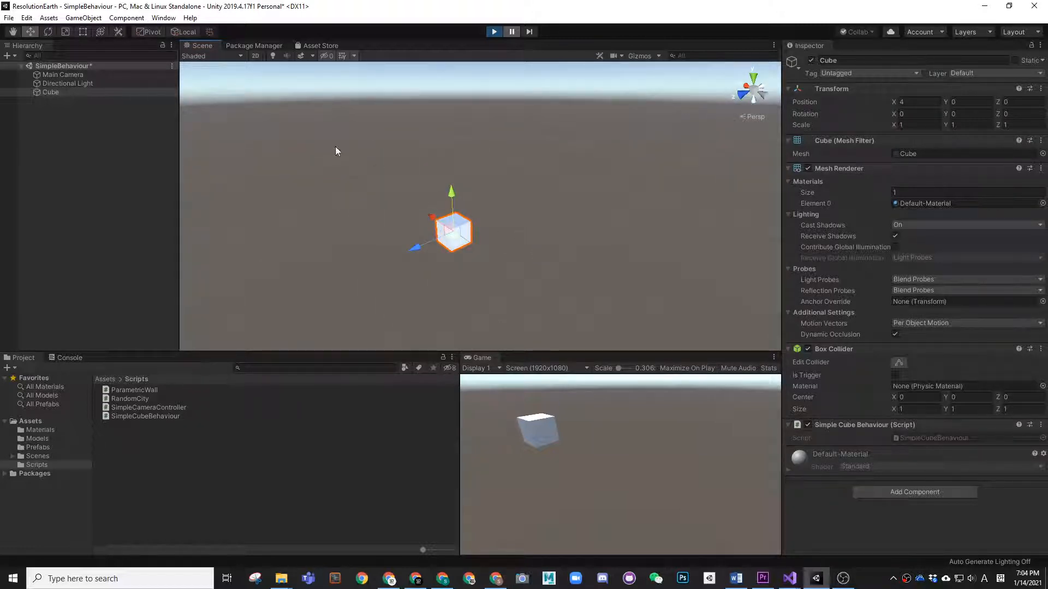
# Step the paused scene to watch X climb past 199, then end play mode so the cube resets
pyautogui.click(510, 32)
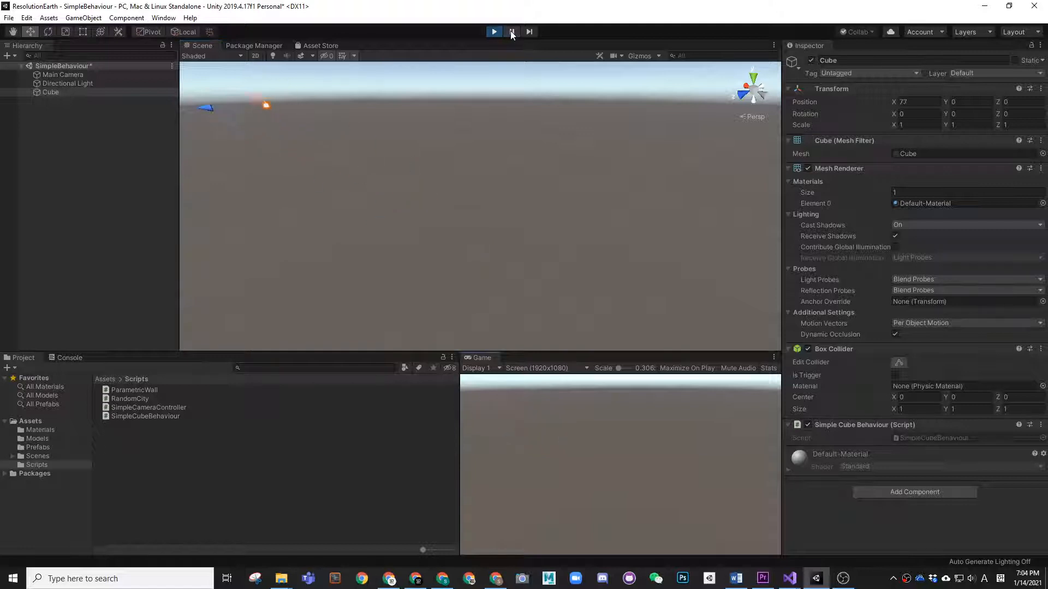
pyautogui.click(510, 32)
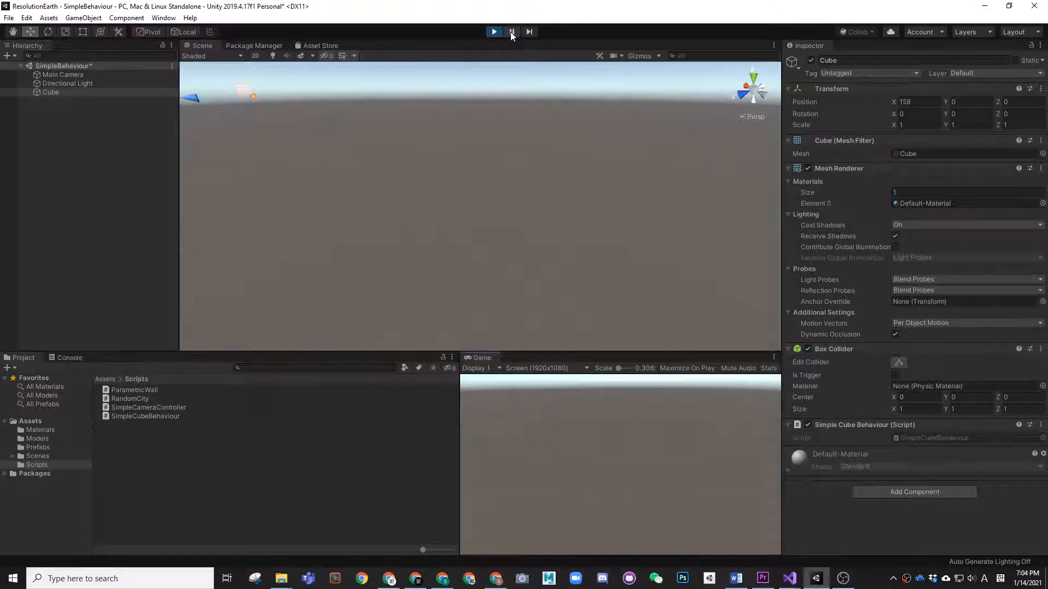
pyautogui.click(511, 31)
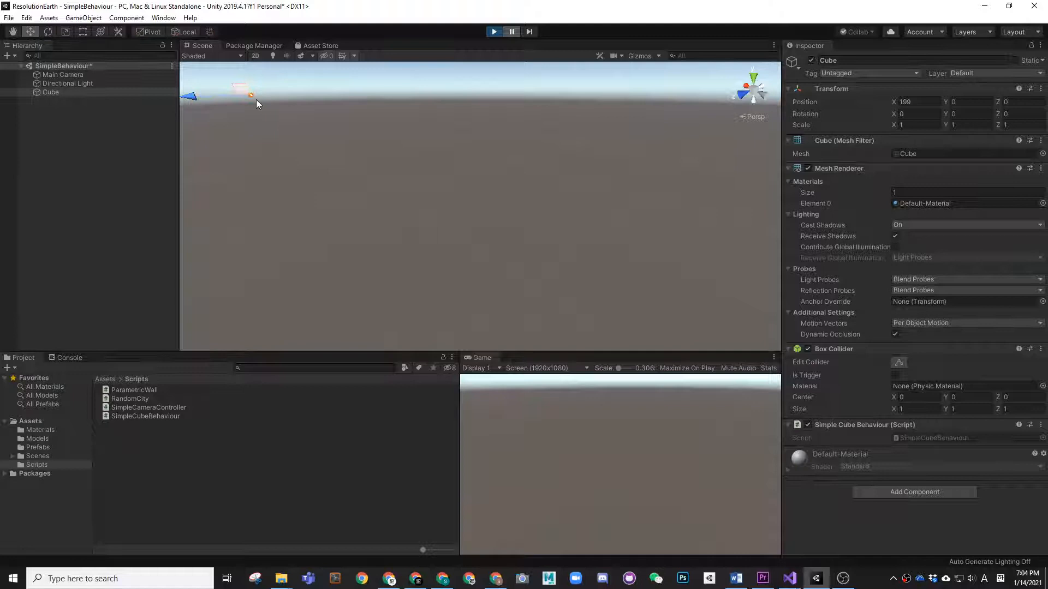
pyautogui.moveTo(469, 70)
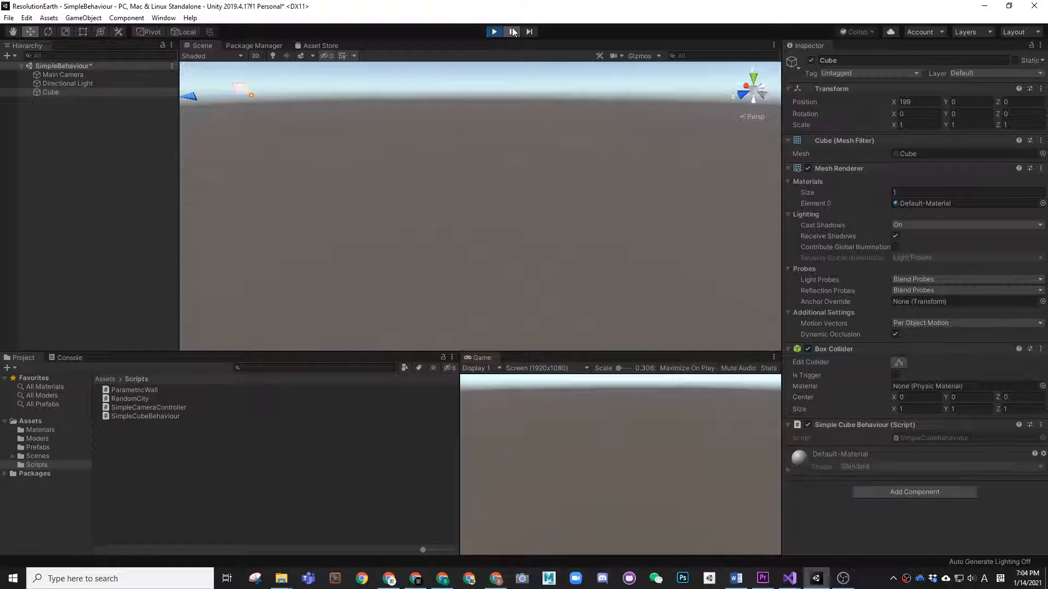
pyautogui.click(493, 32)
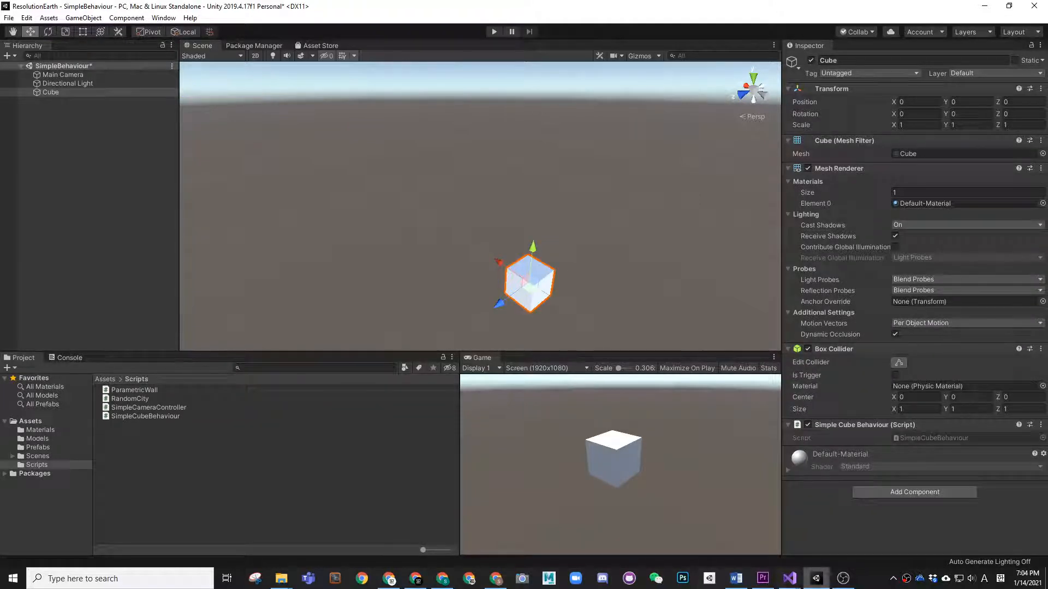
pyautogui.moveTo(789, 578)
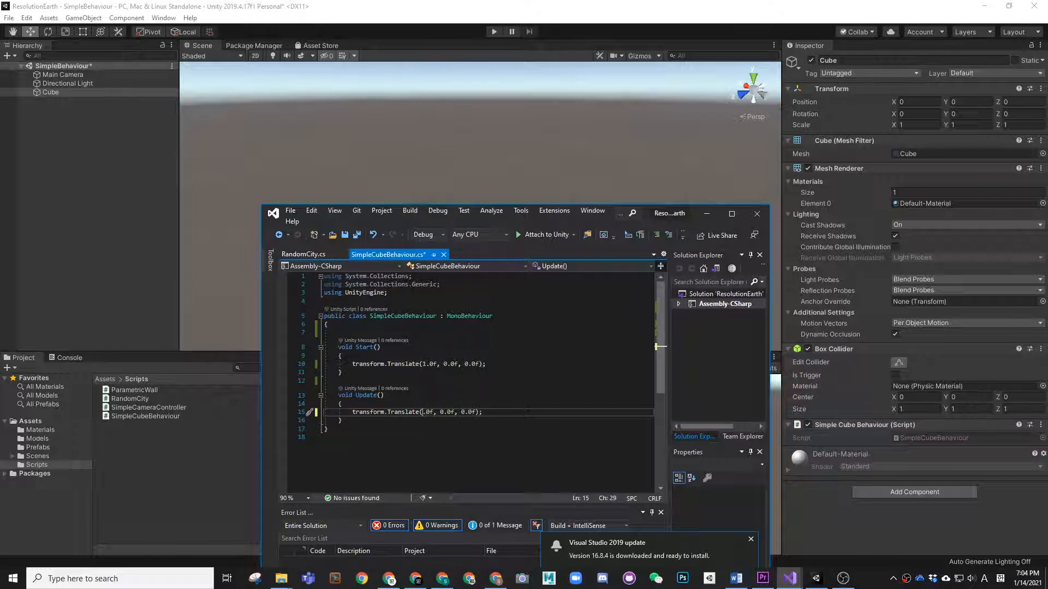
# Slow the Update Translate step to 0.1f, rerun in Unity to X 24.3, then stop play mode
pyautogui.write('0.1')
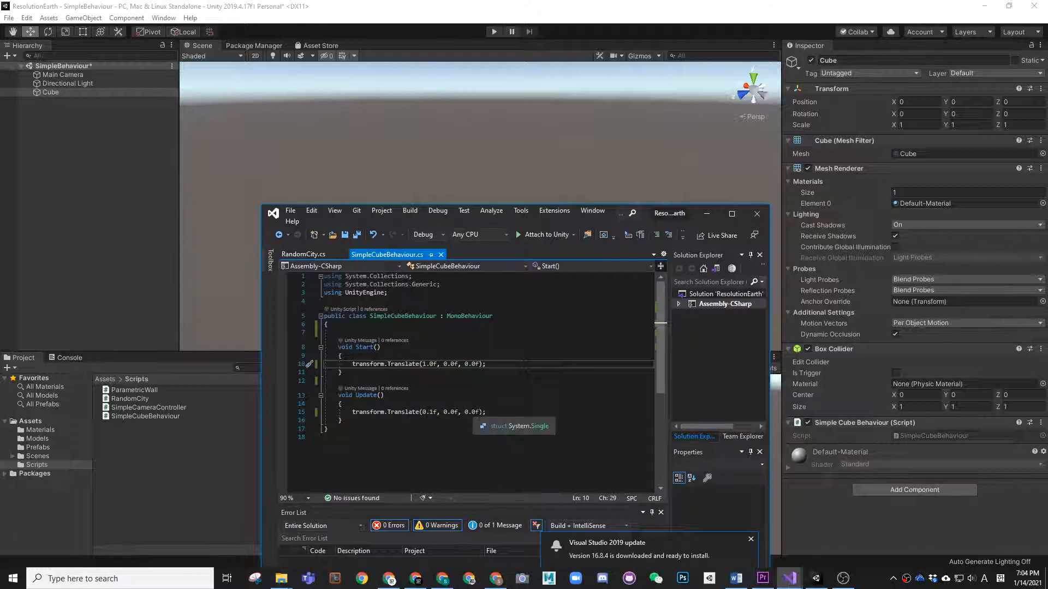
pyautogui.click(494, 32)
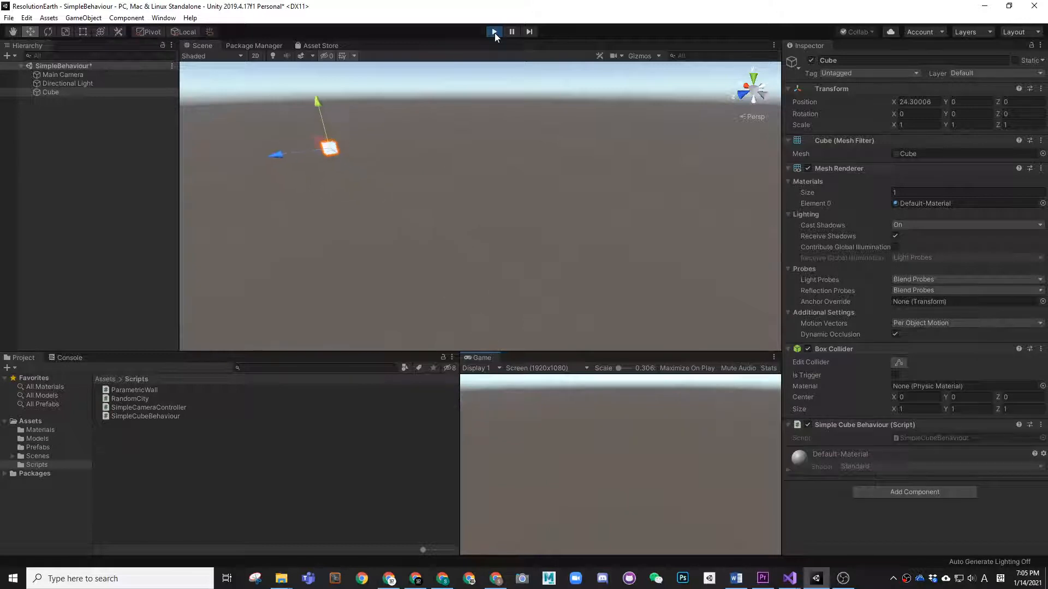
pyautogui.click(493, 32)
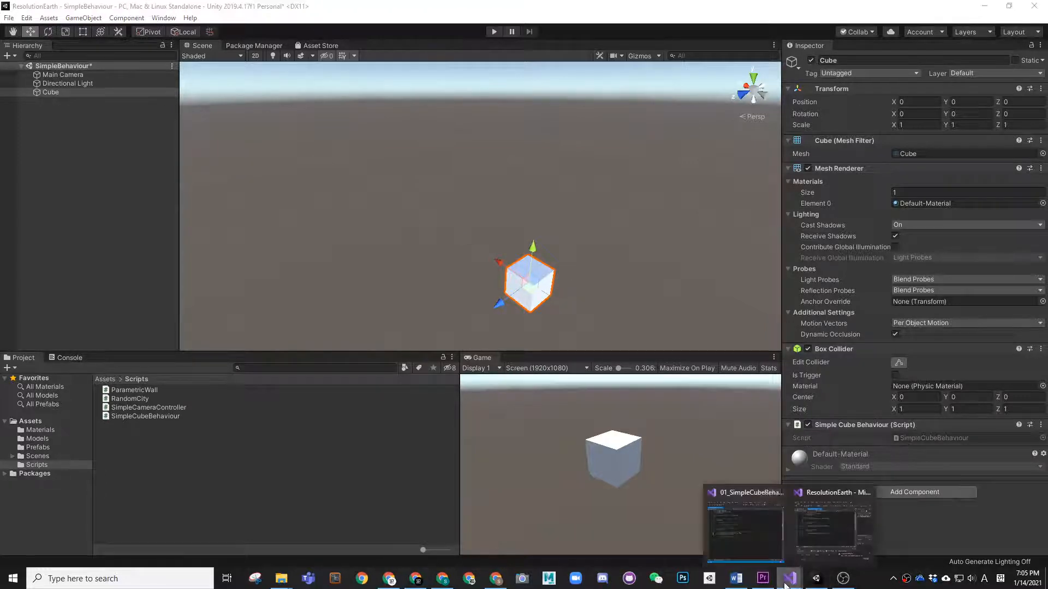
# Return to the script and begin a new transform line under the Update call
pyautogui.click(743, 528)
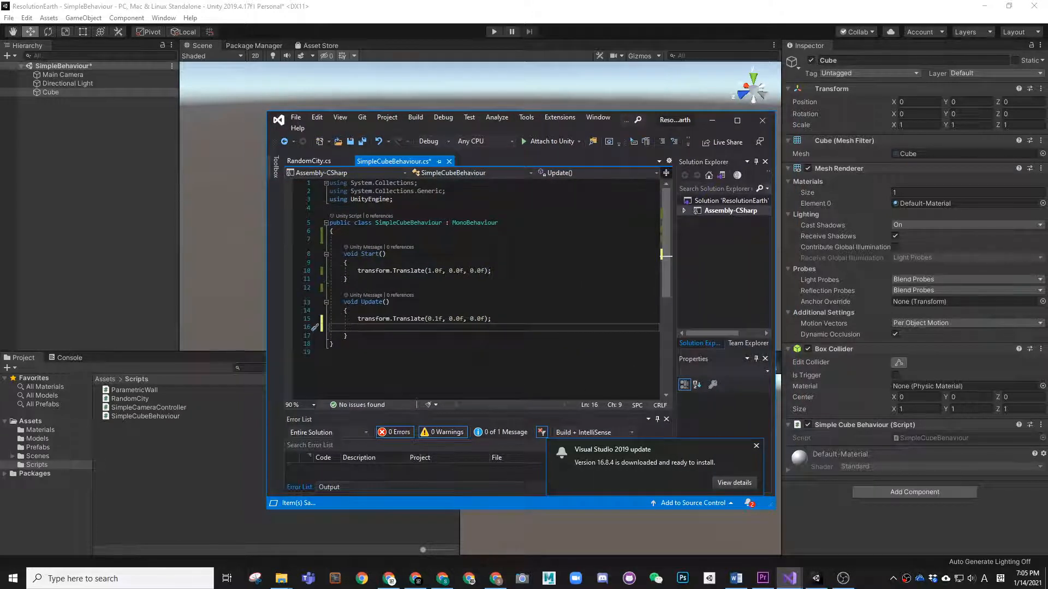
pyautogui.write('transform.')
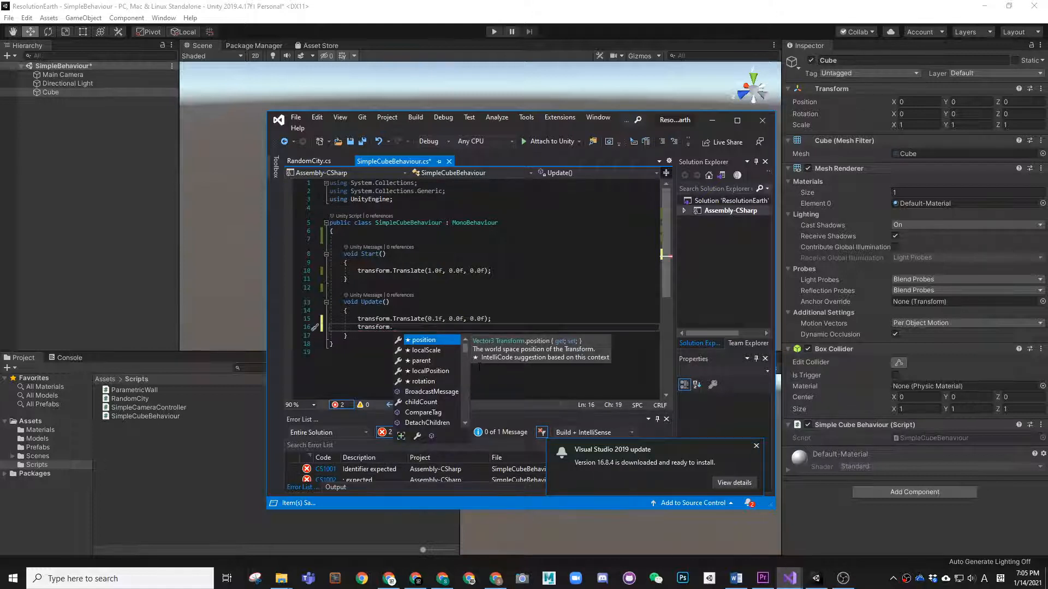
# Comment out the Translate line and add transform.Rotate(0.0f, 0.1f, 0.0f) in Update
pyautogui.write('Rotate(')
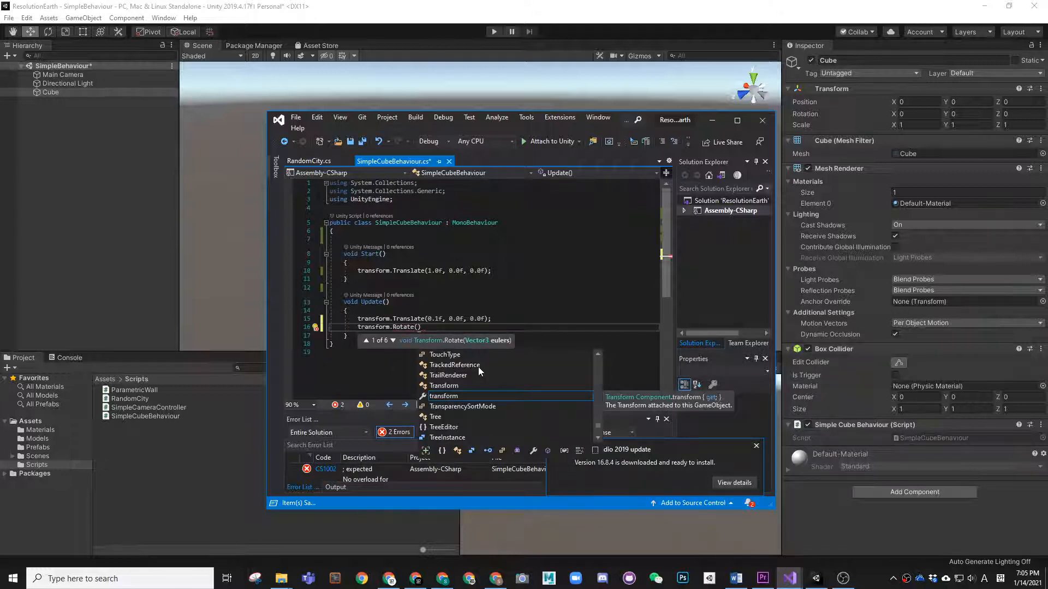
pyautogui.moveTo(492, 345)
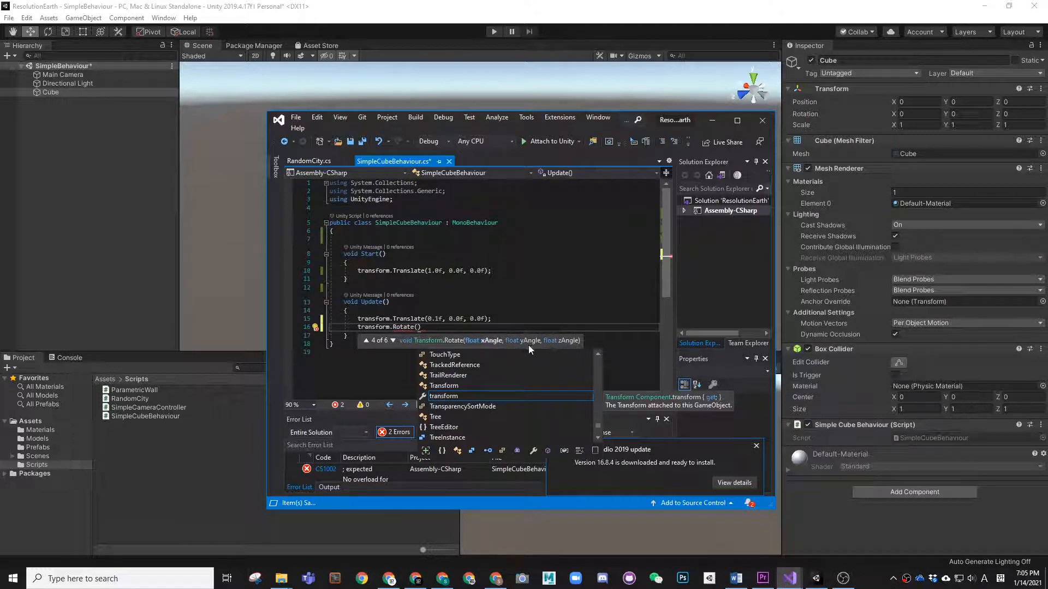
pyautogui.moveTo(453, 349)
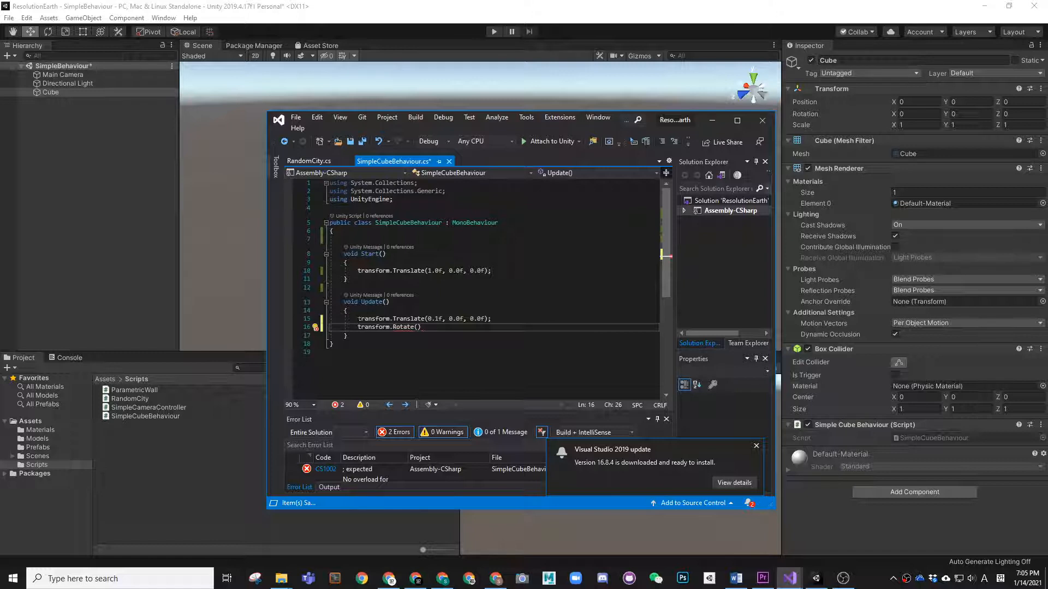
pyautogui.write('//')
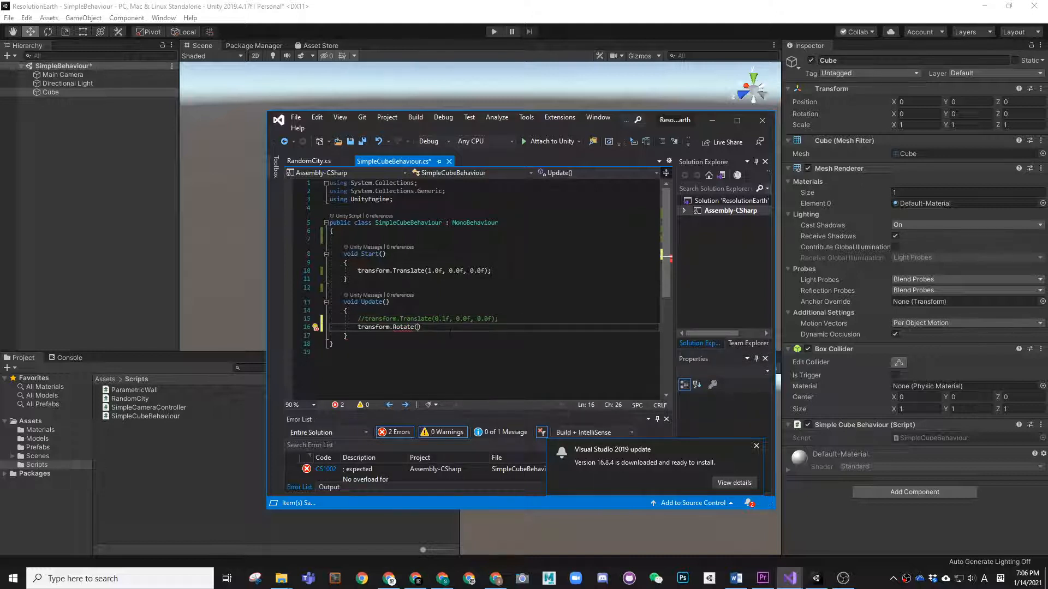
pyautogui.write('0.0')
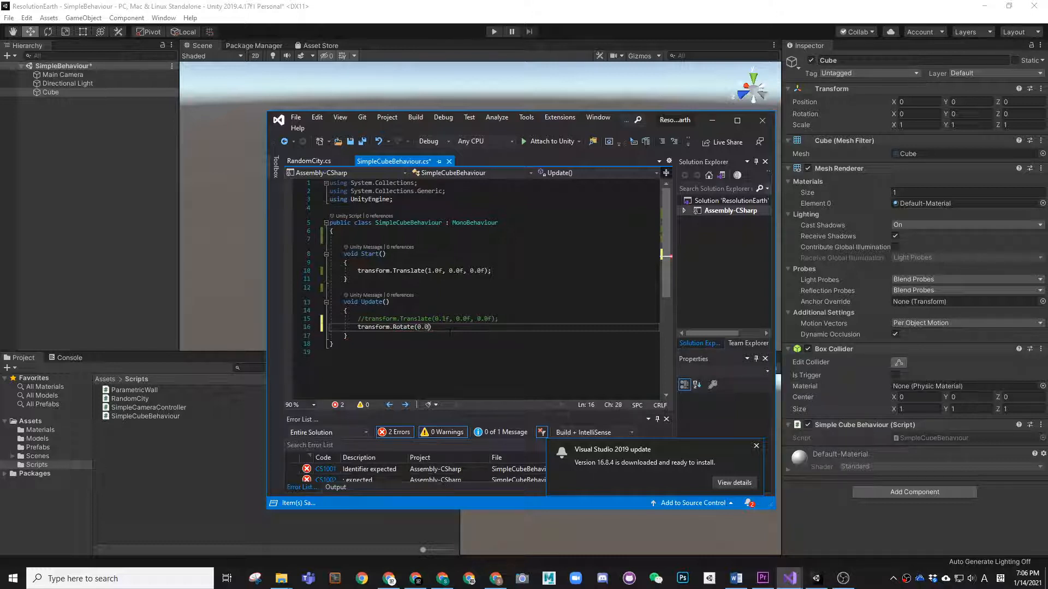
pyautogui.write('f, 0.1f, 0.0f')
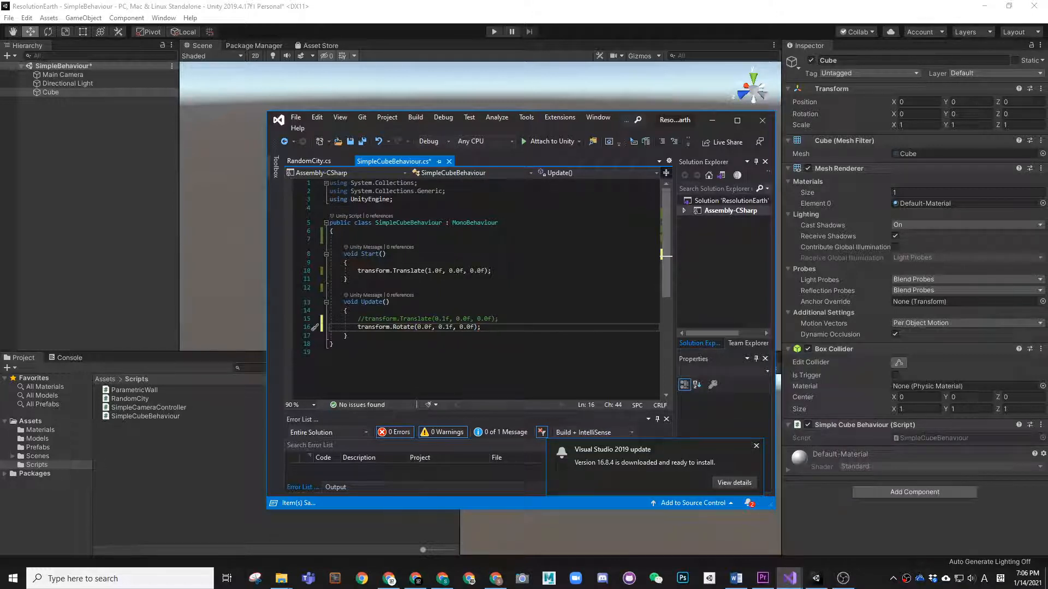
pyautogui.moveTo(555, 139)
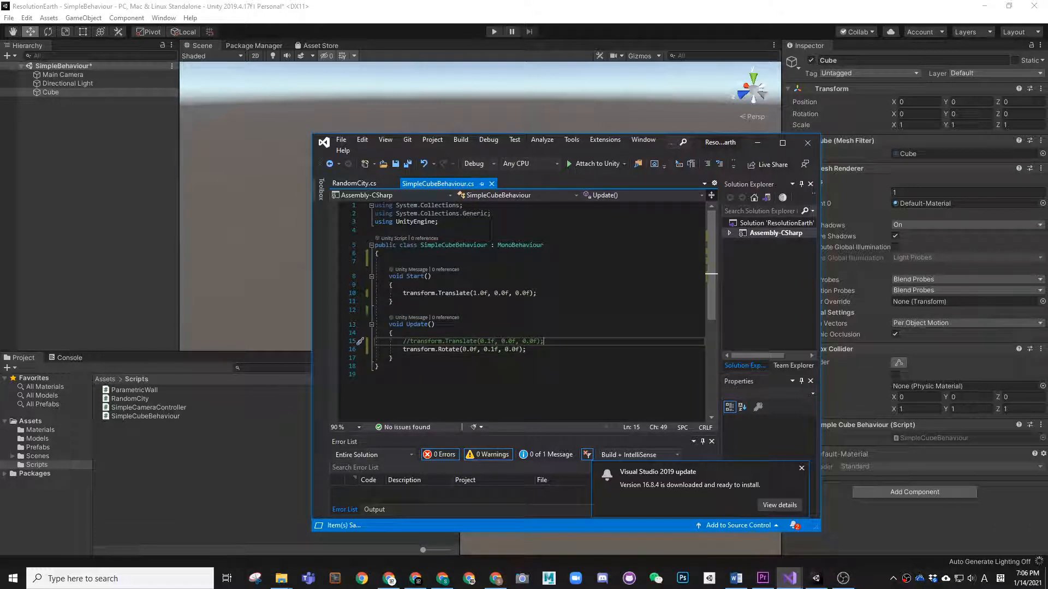
pyautogui.click(494, 32)
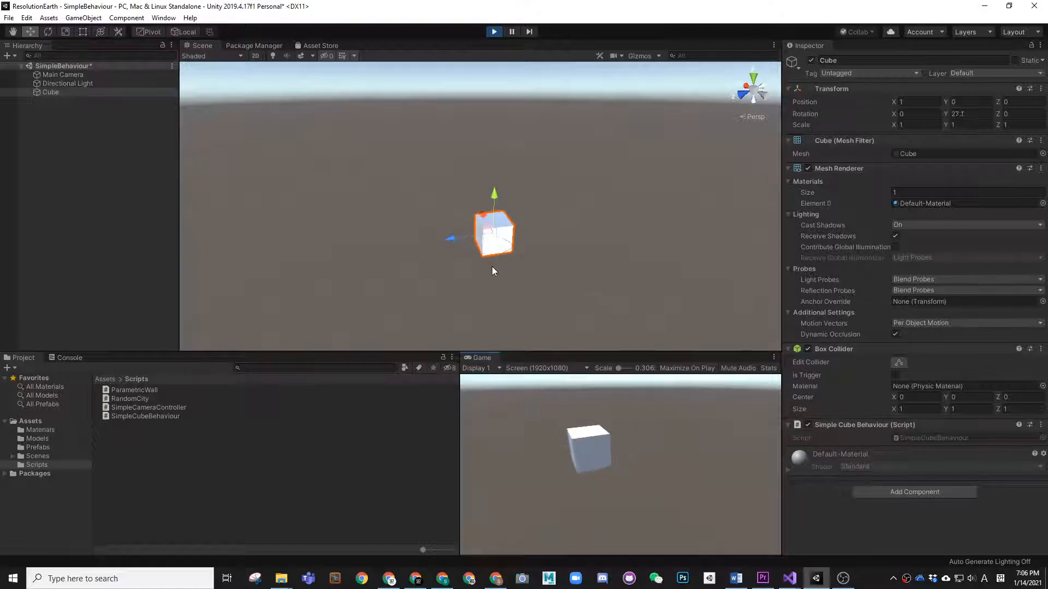
pyautogui.click(493, 32)
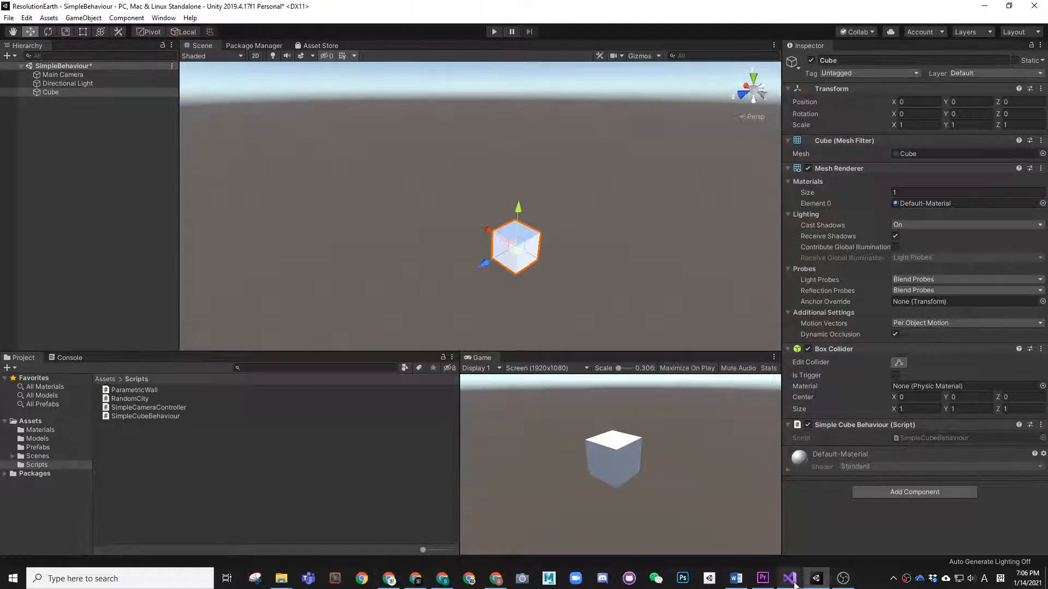
pyautogui.click(788, 578)
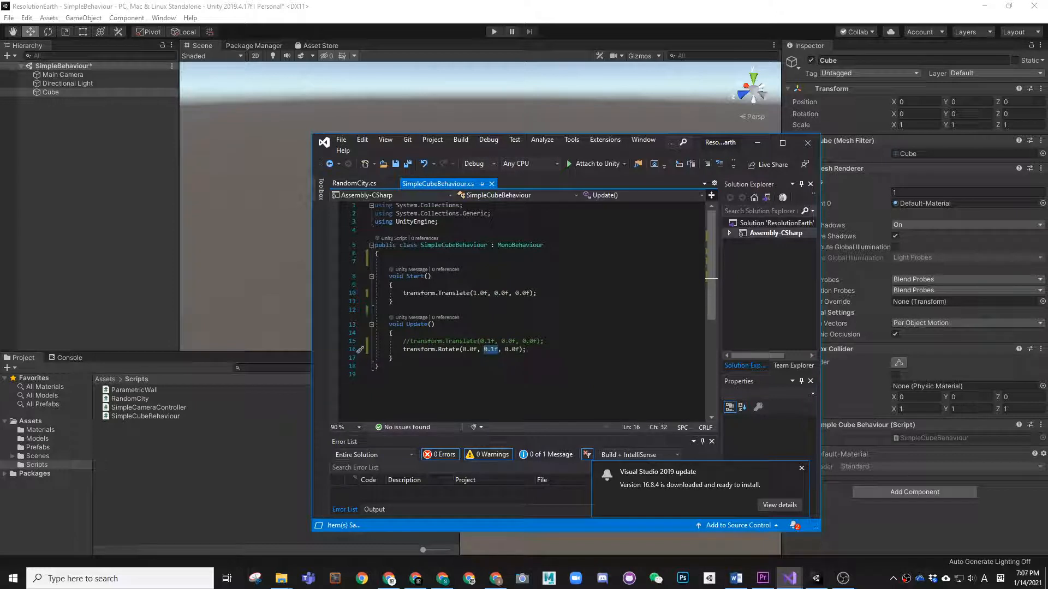
# Declare public float RotSpeed = 0.1f at the top of the class
pyautogui.click(397, 261)
pyautogui.write('public float')
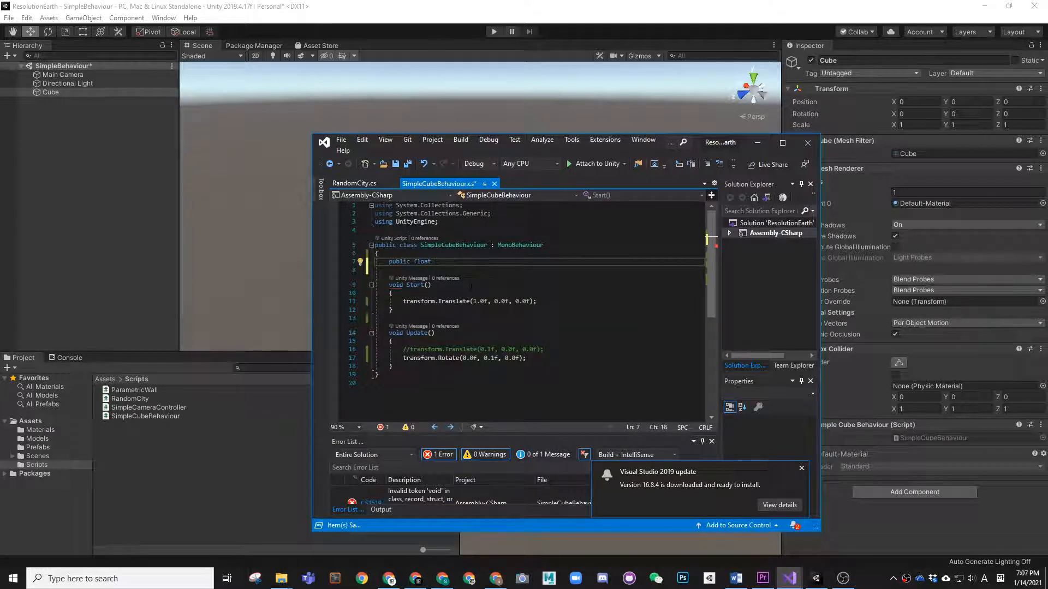
pyautogui.write('RotSpeed = 0')
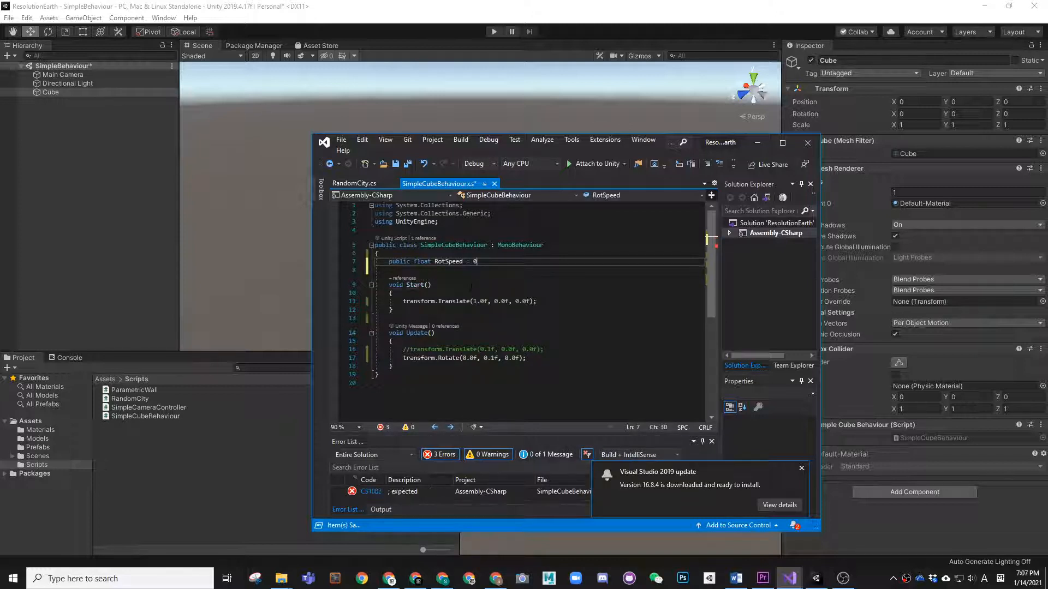
pyautogui.write('.1')
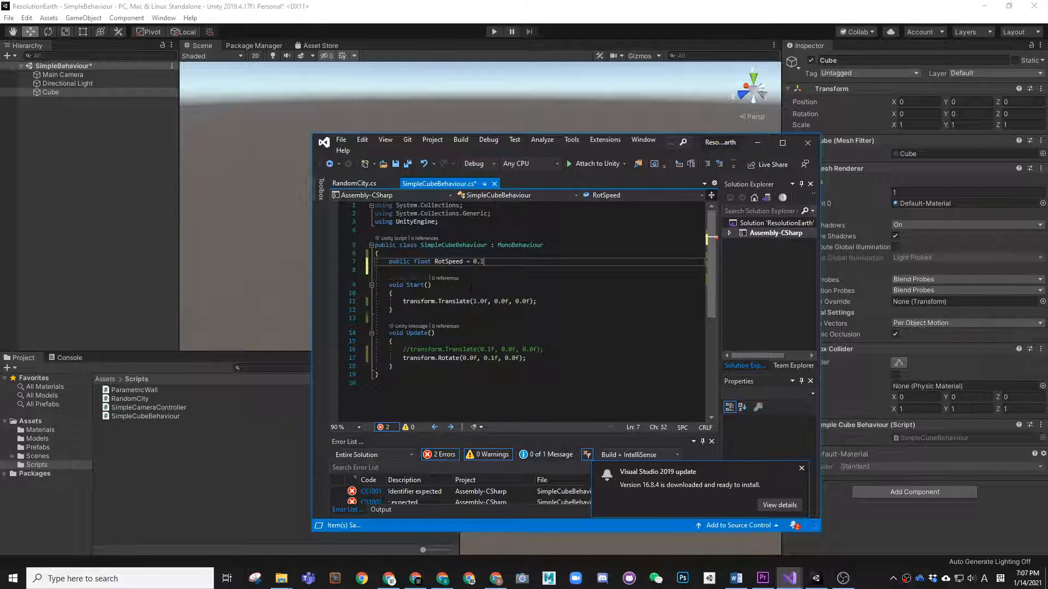
pyautogui.write('f;')
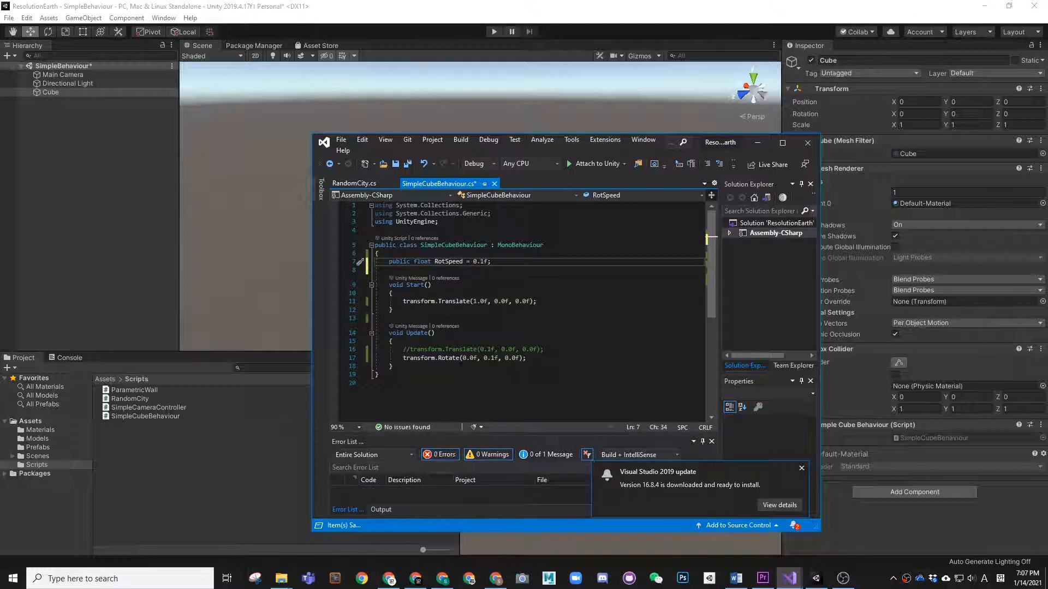
# Replace the 0.1f Y argument in Rotate with RotSpeed and save the script
pyautogui.doubleClick(447, 261)
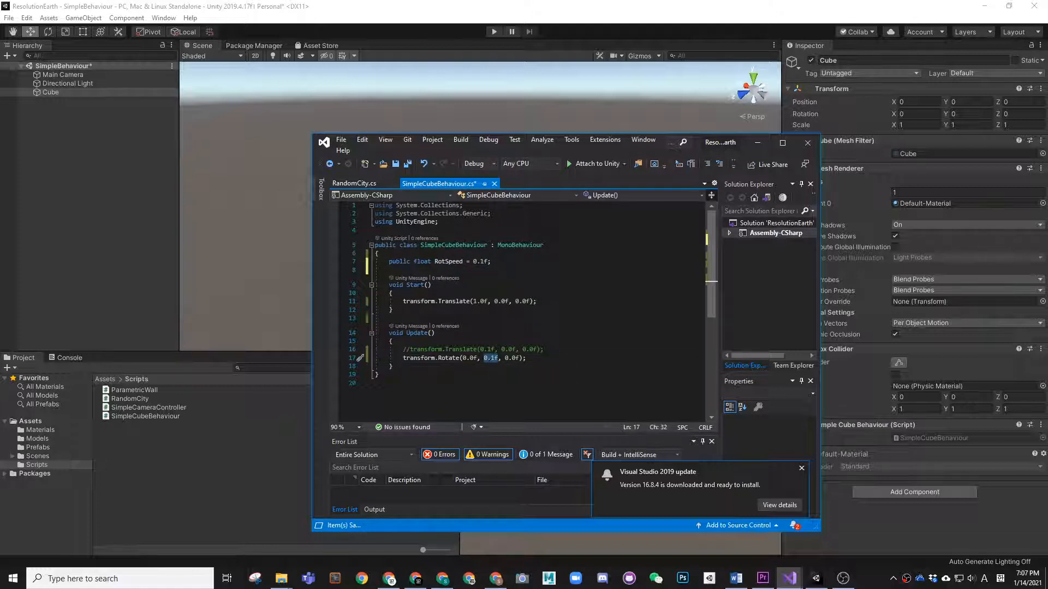
pyautogui.write('RotSpeed')
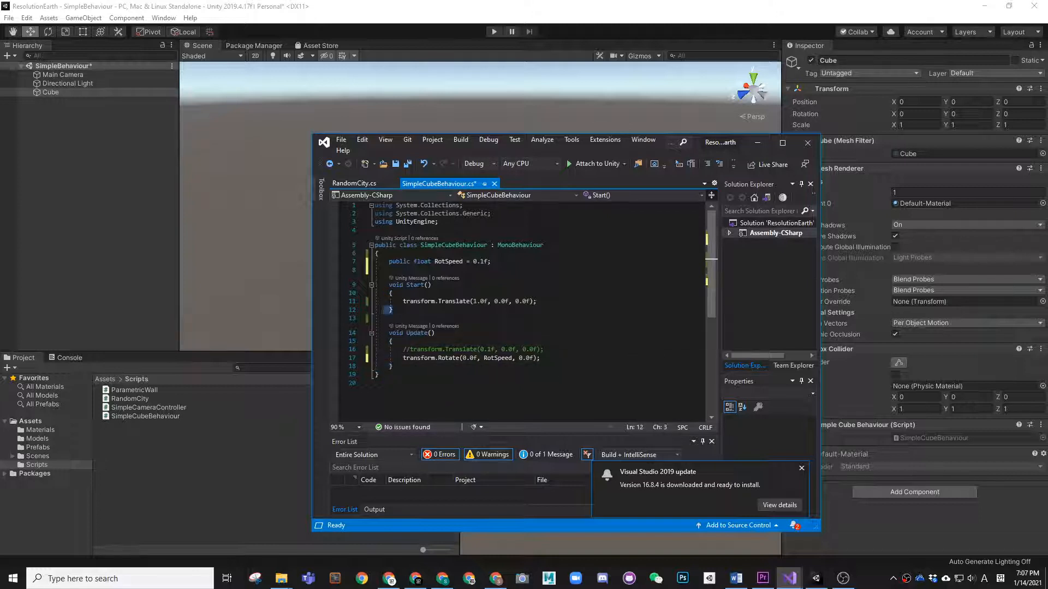
pyautogui.click(389, 293)
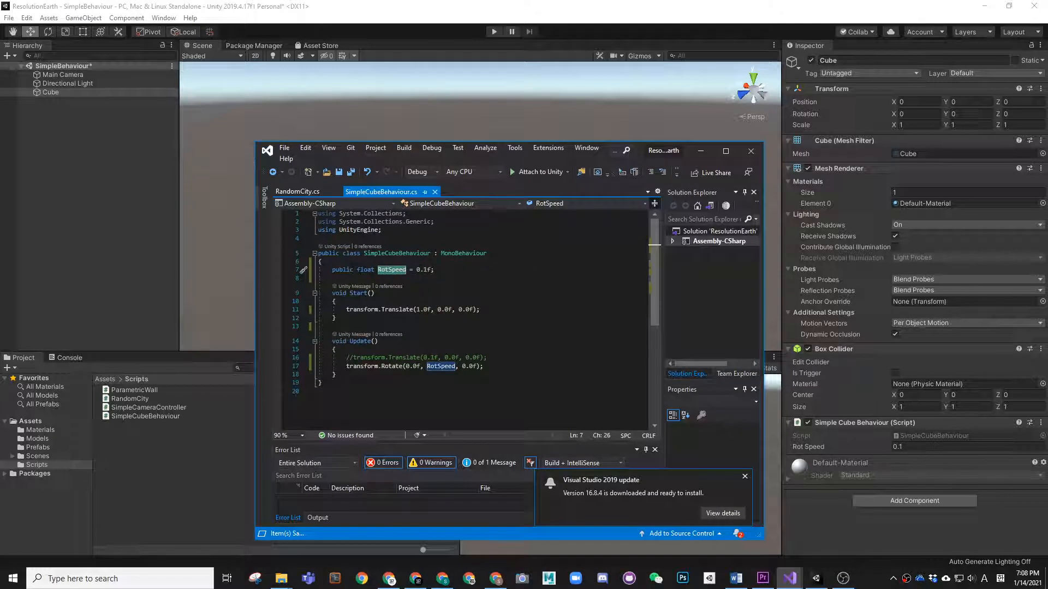
pyautogui.moveTo(812, 454)
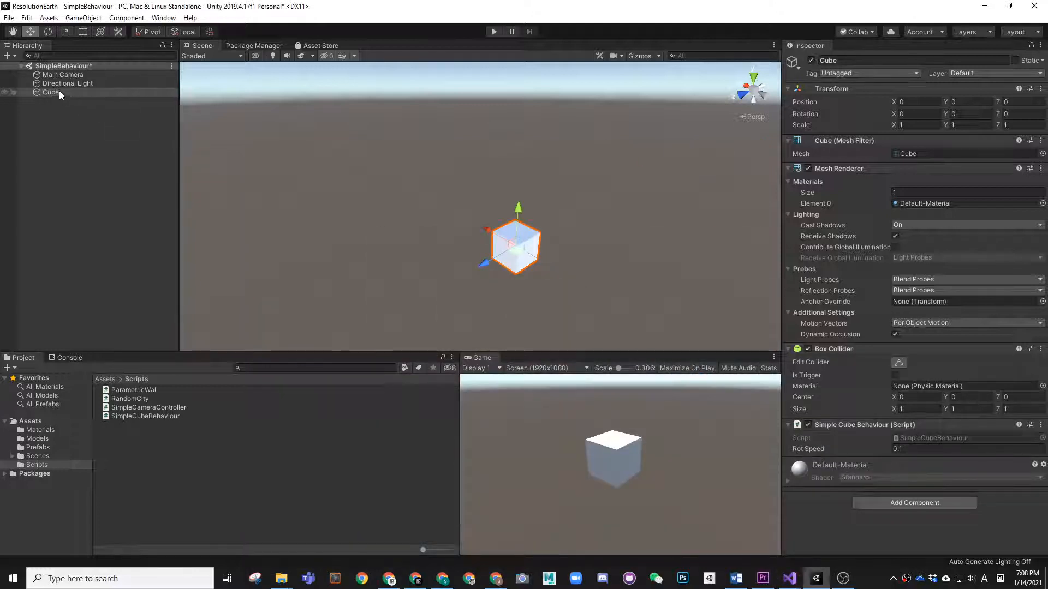
# Select the Cube, run the scene with Rot Speed changed live to -0.73, then stop play
pyautogui.click(51, 91)
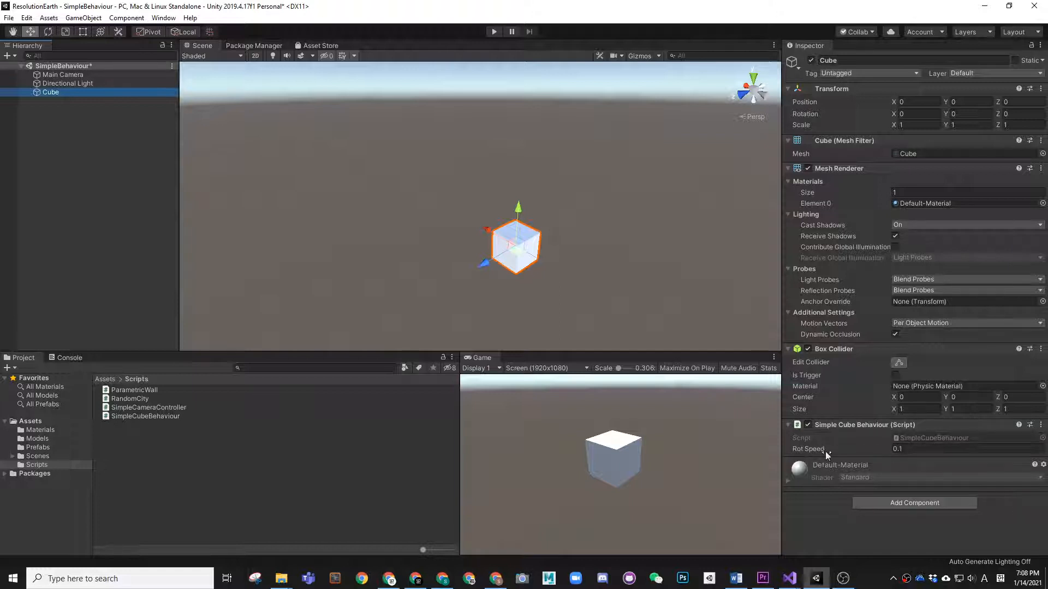
pyautogui.moveTo(478, 76)
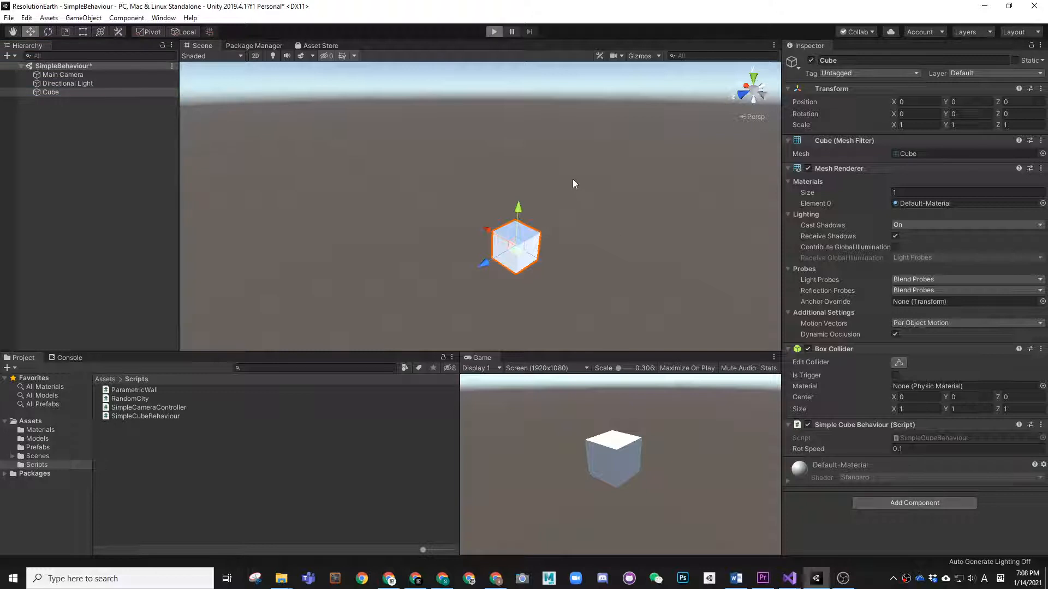
pyautogui.click(494, 32)
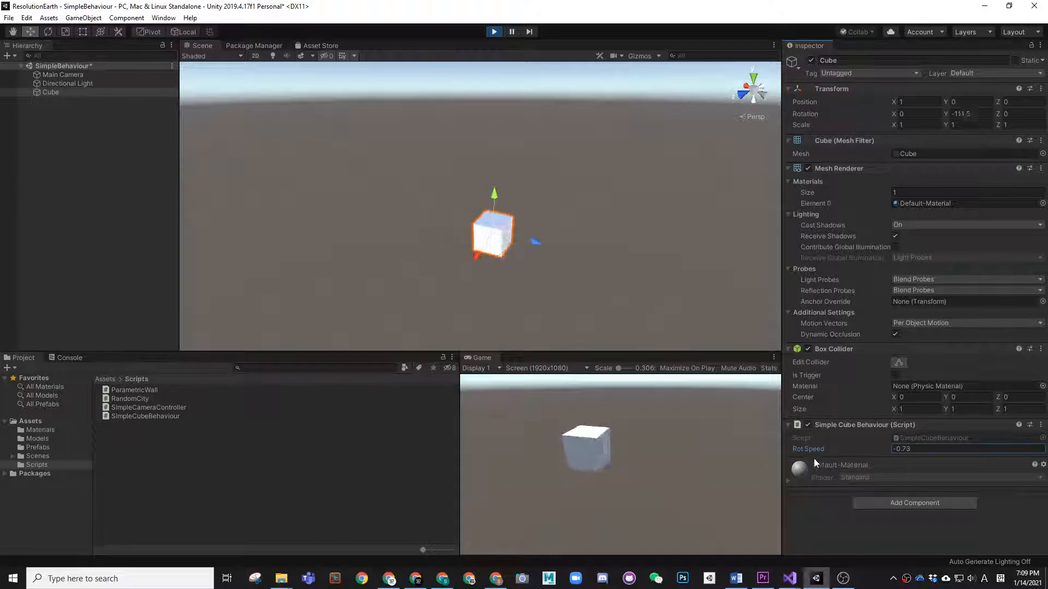
pyautogui.click(493, 31)
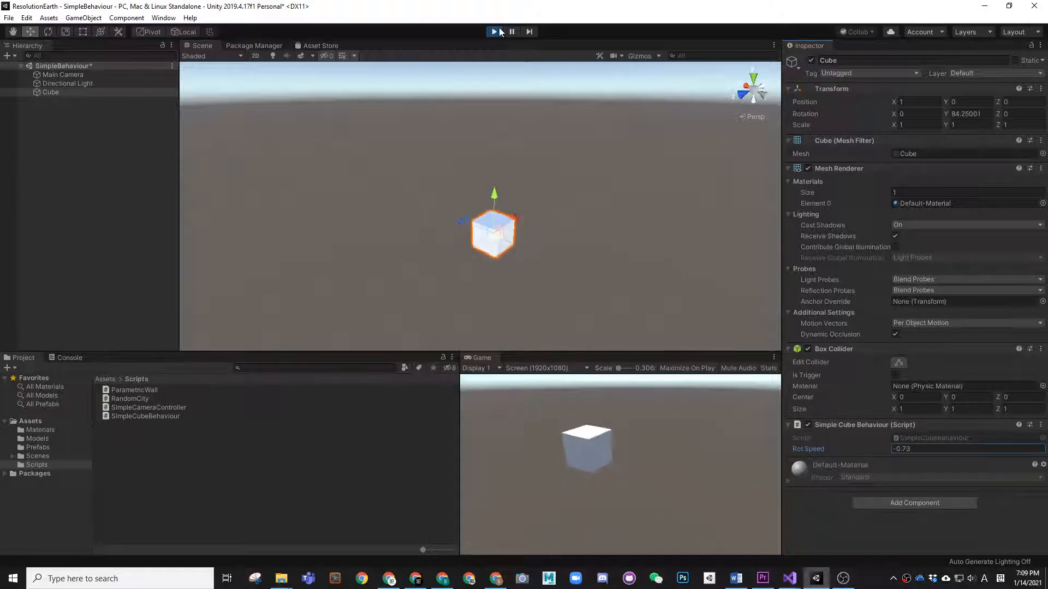
pyautogui.click(493, 32)
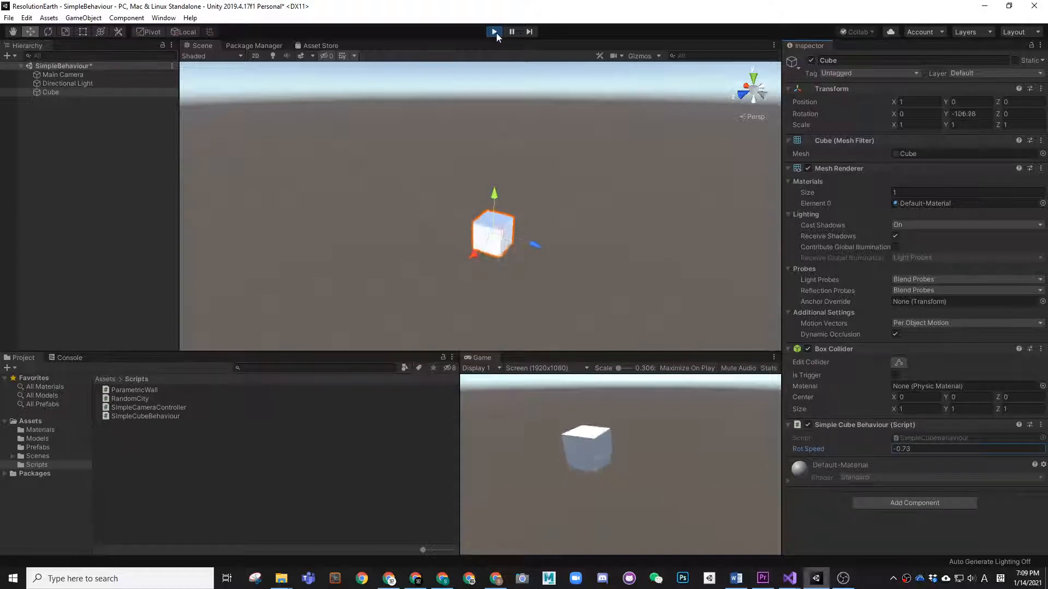